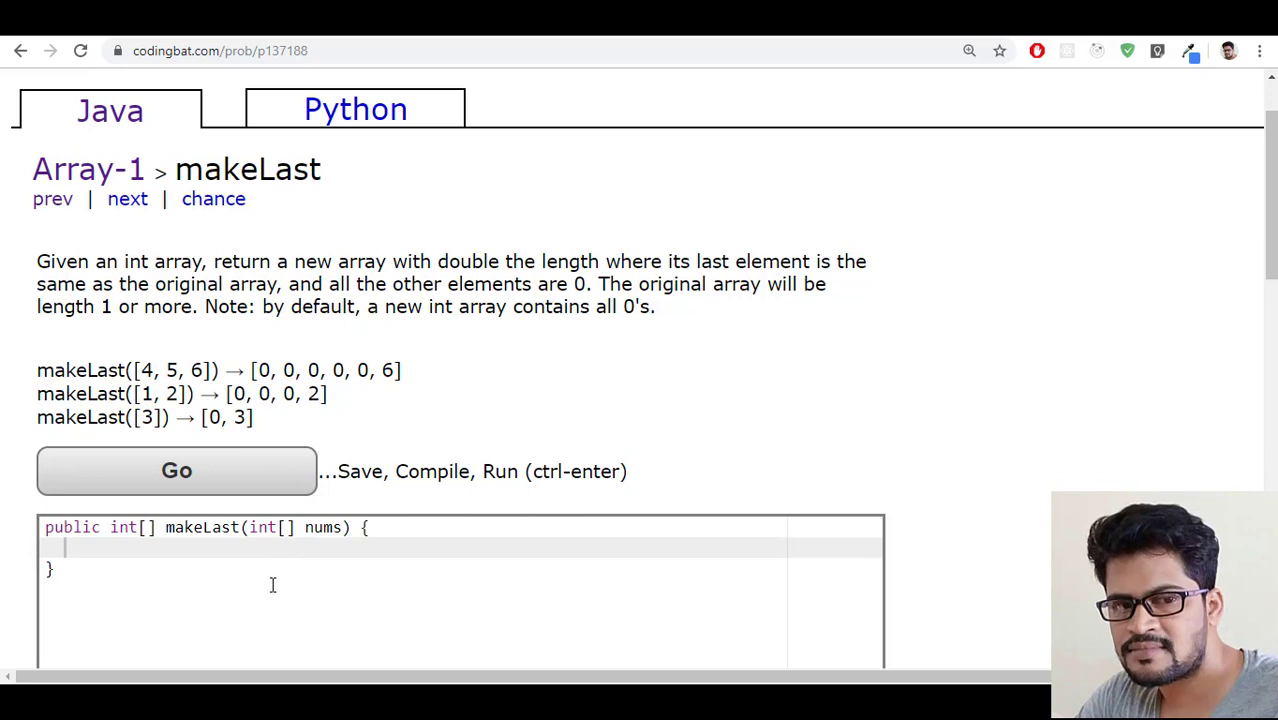
Declare int len = nums.length * 2 inside makeLast
{"action": "double_click", "coordinate": [201, 527]}
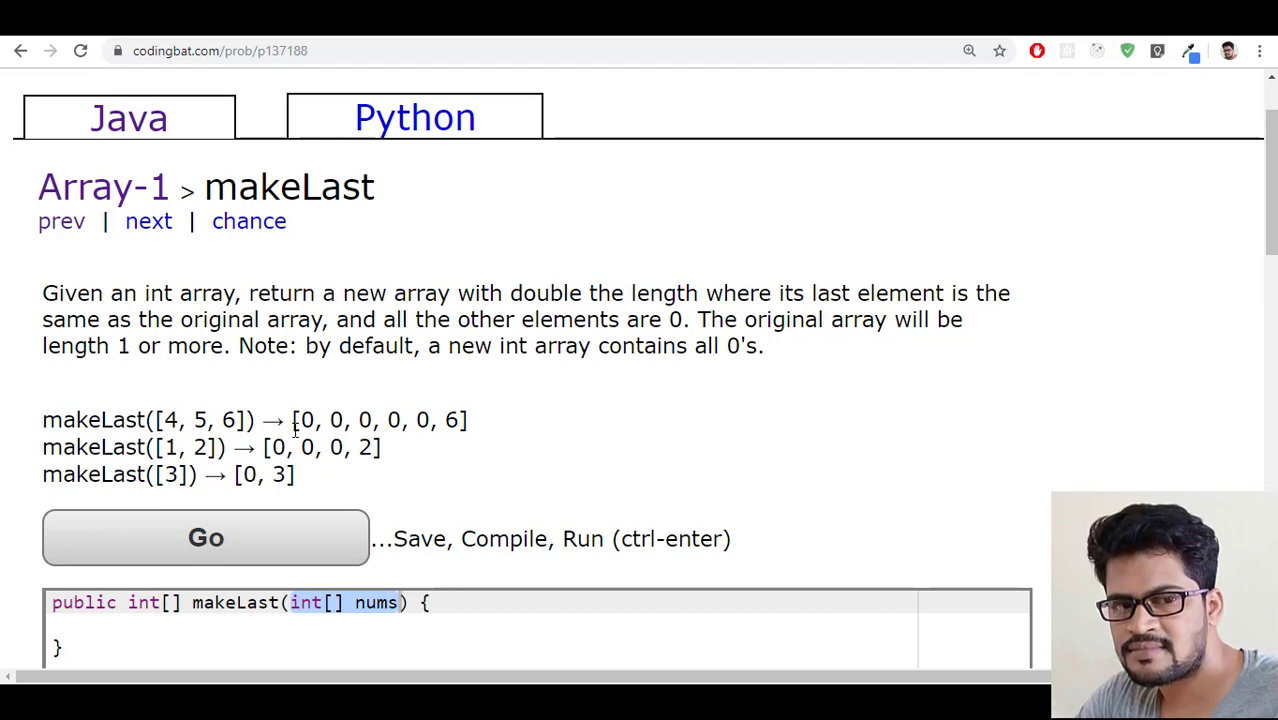
{"action": "double_click", "coordinate": [228, 419]}
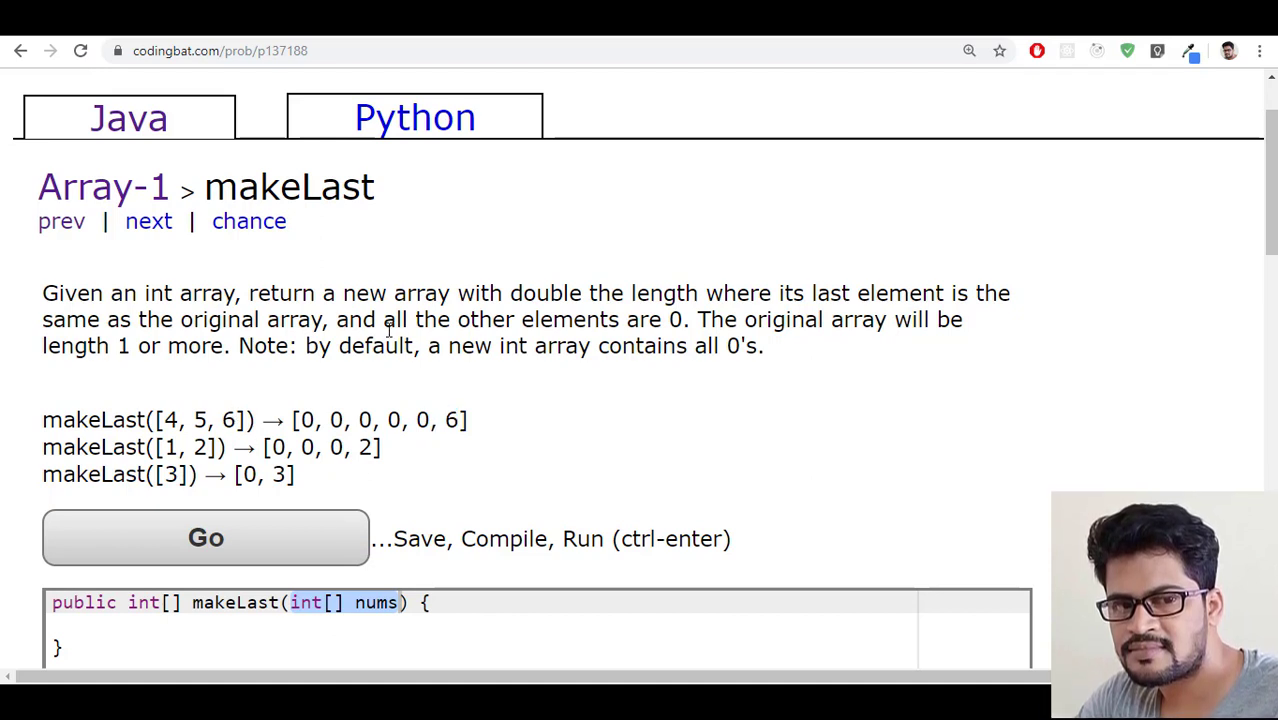
{"action": "mouse_move", "coordinate": [432, 444]}
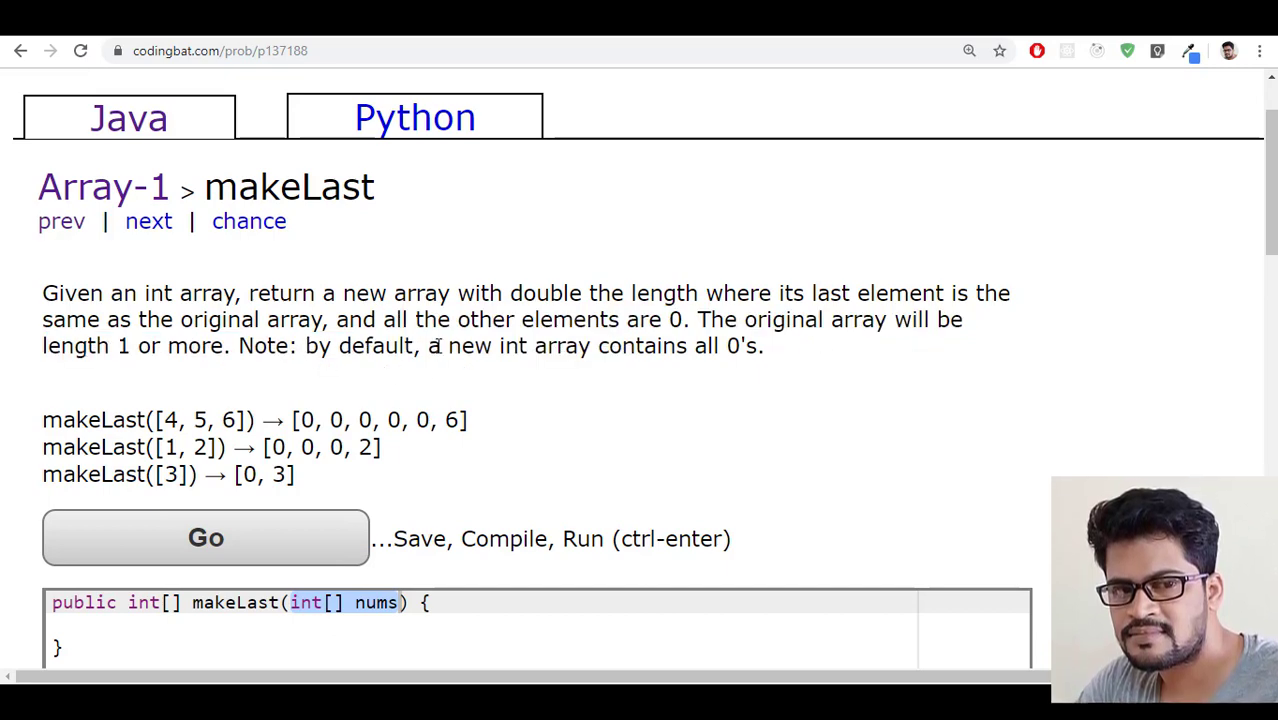
{"action": "mouse_move", "coordinate": [778, 360]}
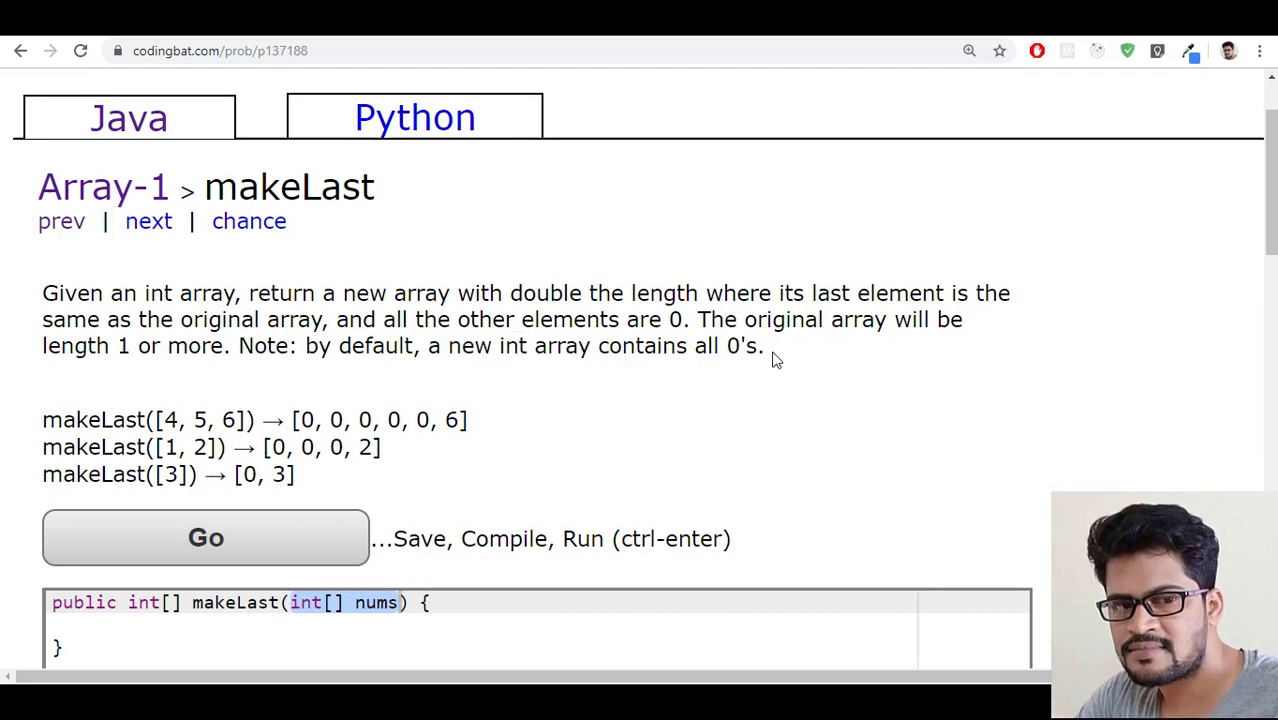
{"action": "mouse_move", "coordinate": [547, 390]}
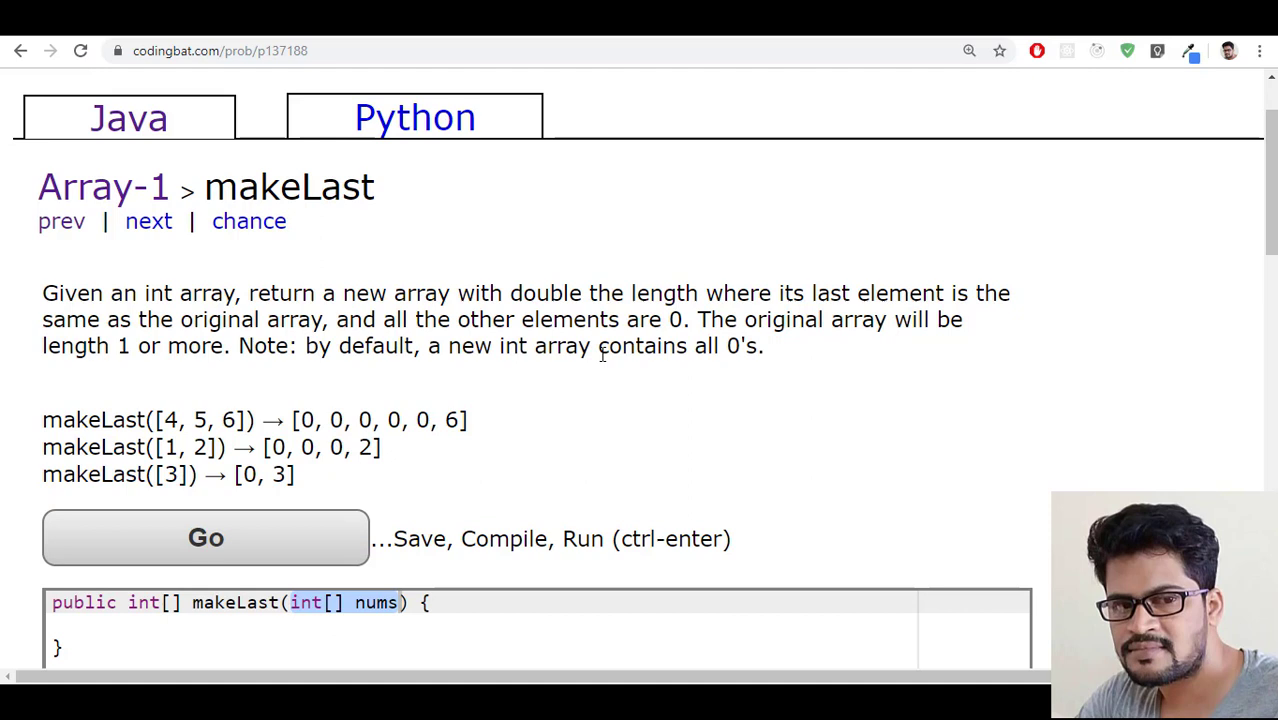
{"action": "mouse_move", "coordinate": [597, 351]}
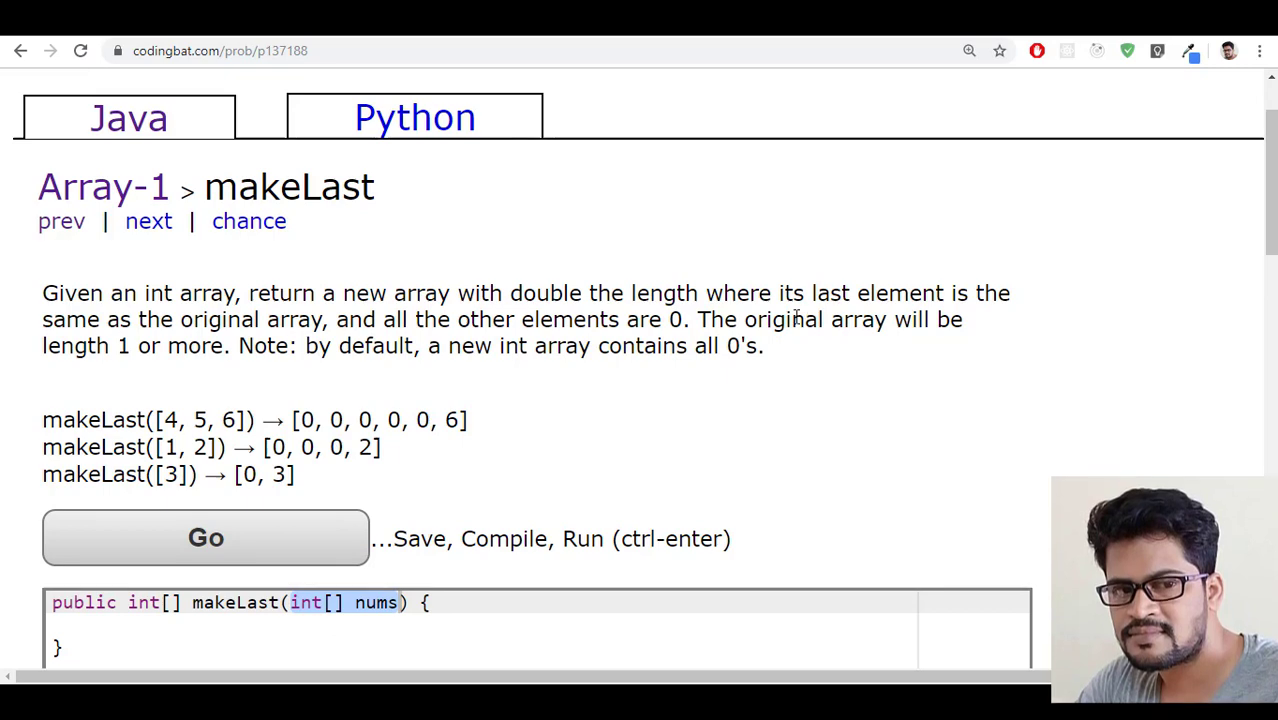
{"action": "scroll", "scroll_direction": "down", "scroll_amount": 3}
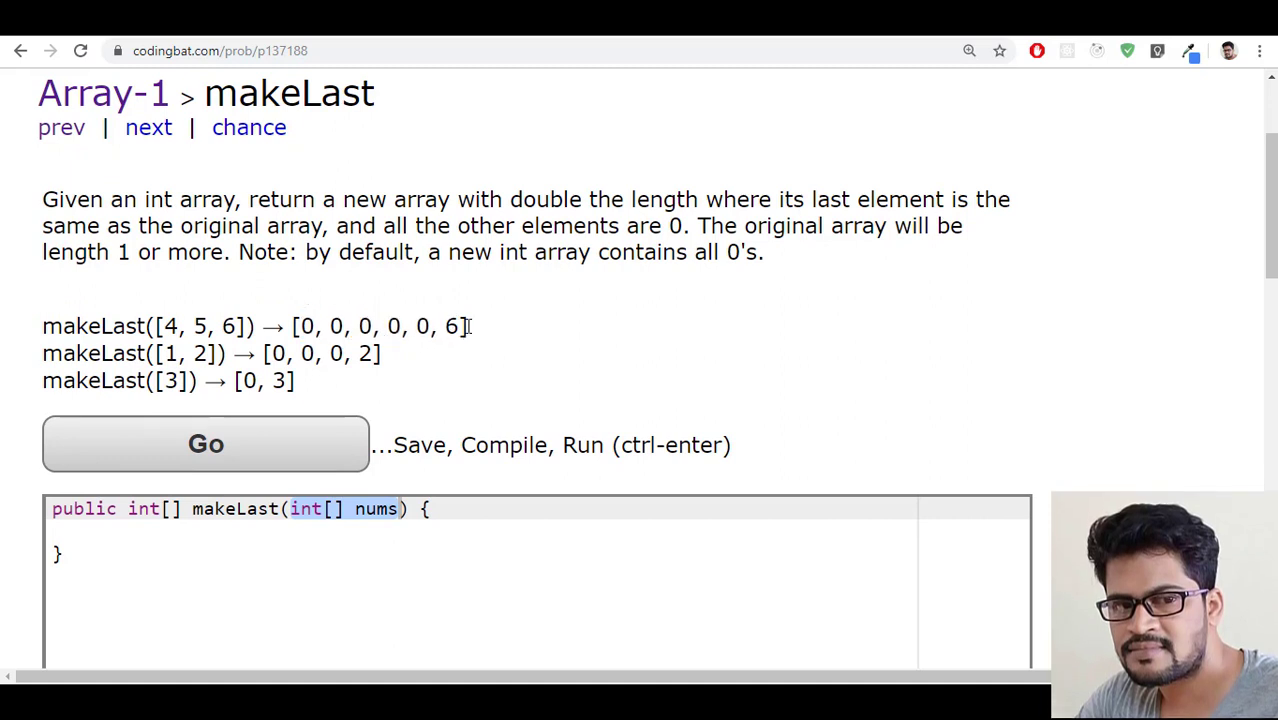
{"action": "left_click_drag", "start_coordinate": [300, 326], "coordinate": [437, 326]}
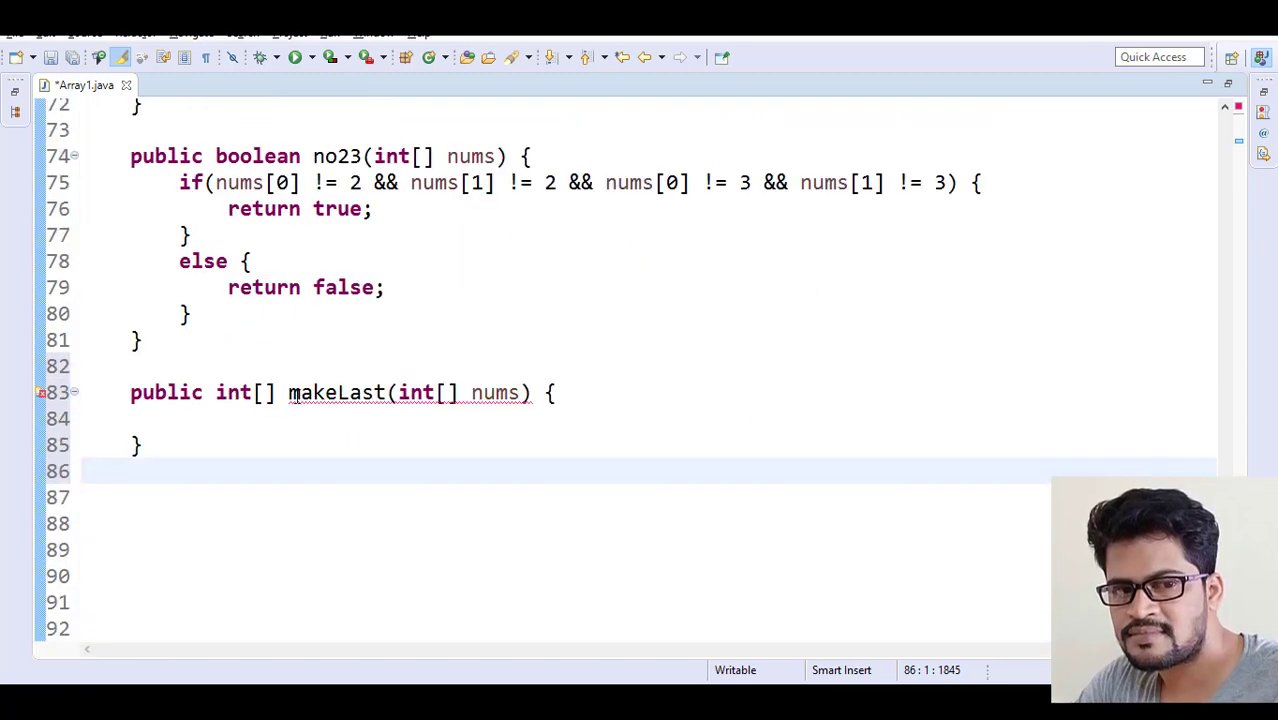
{"action": "type", "text": "let"}
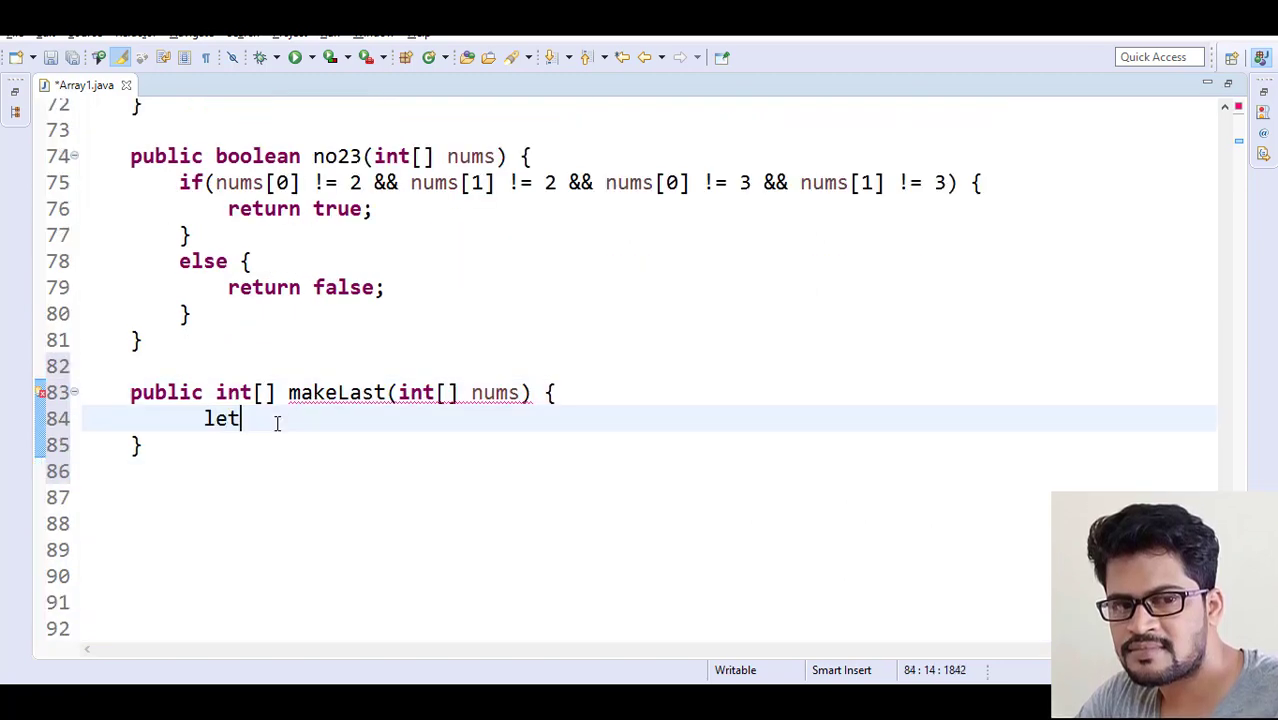
{"action": "type", "text": "len ="}
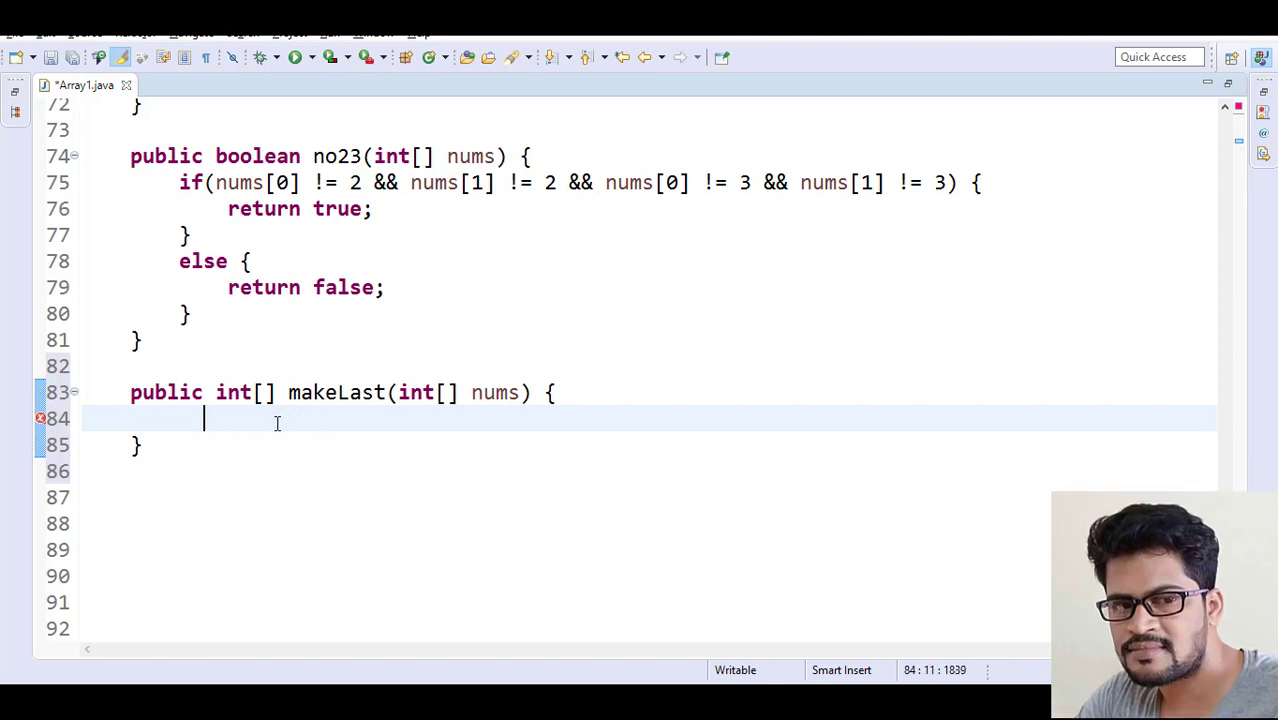
{"action": "type", "text": "int len ="}
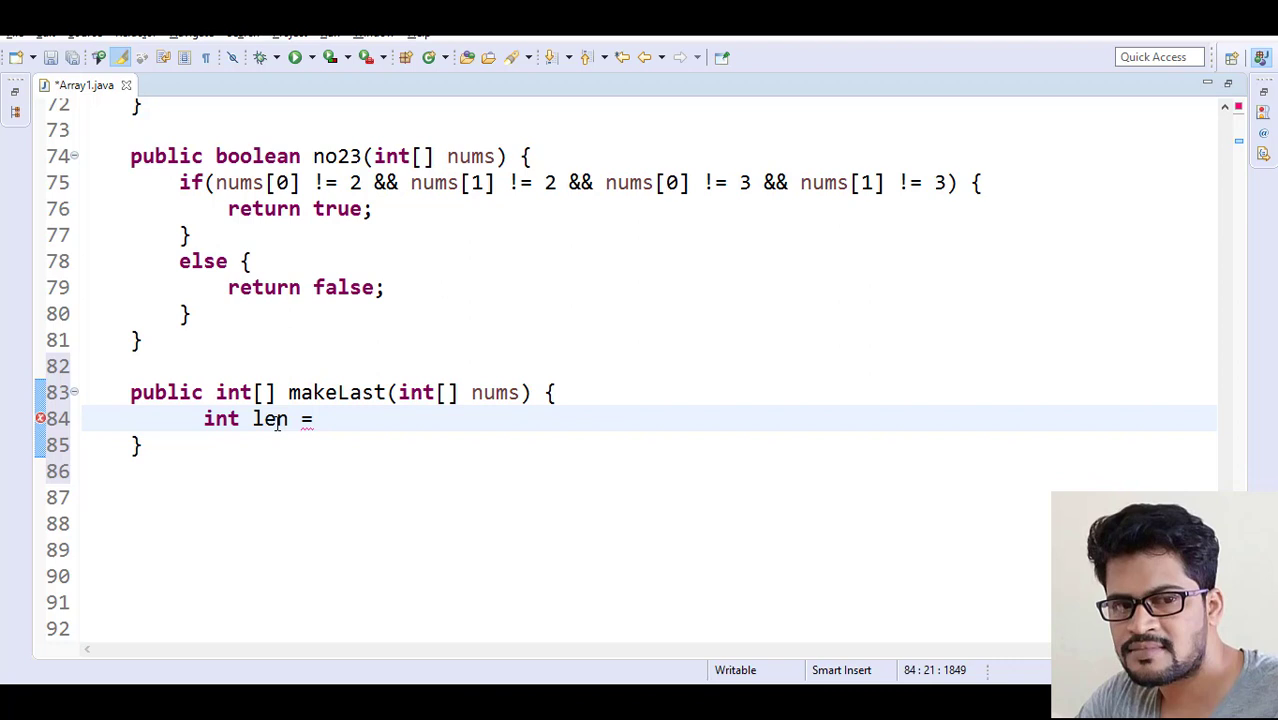
{"action": "type", "text": "nums"}
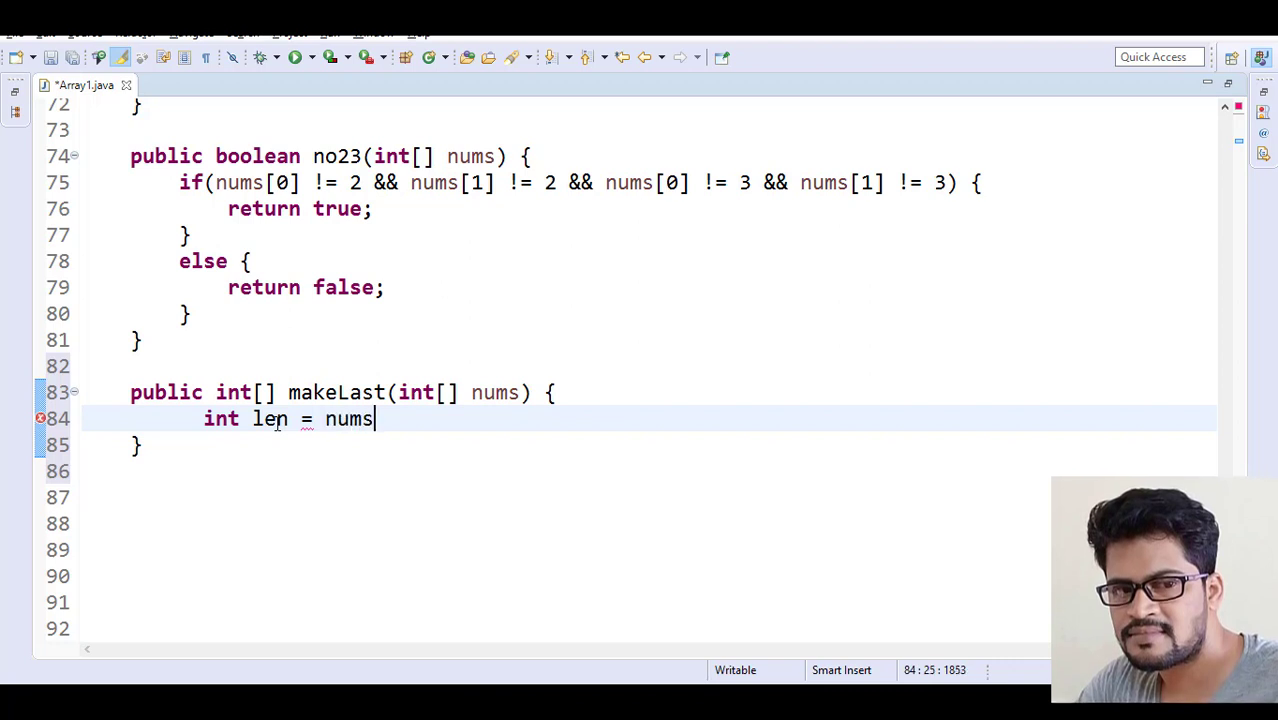
{"action": "type", "text": ".length * 2;"}
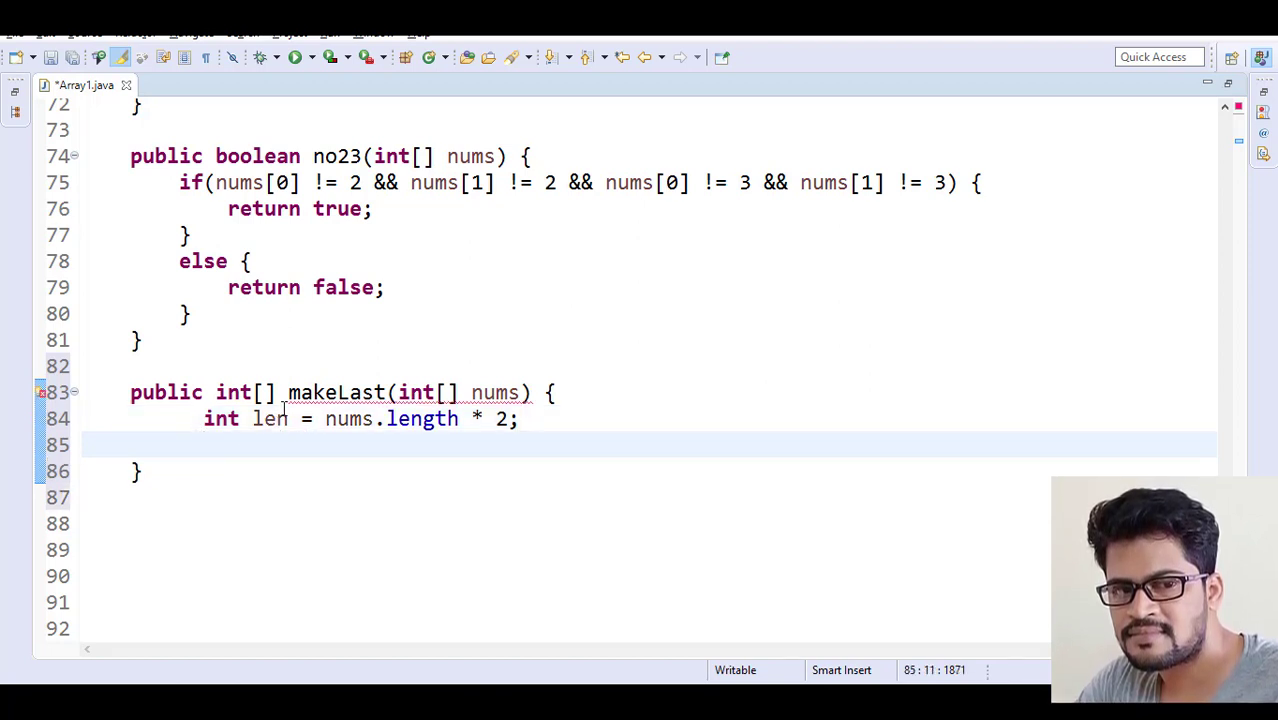
Declare int[] newArray = new int[len]; on the next line
{"action": "double_click", "coordinate": [269, 419]}
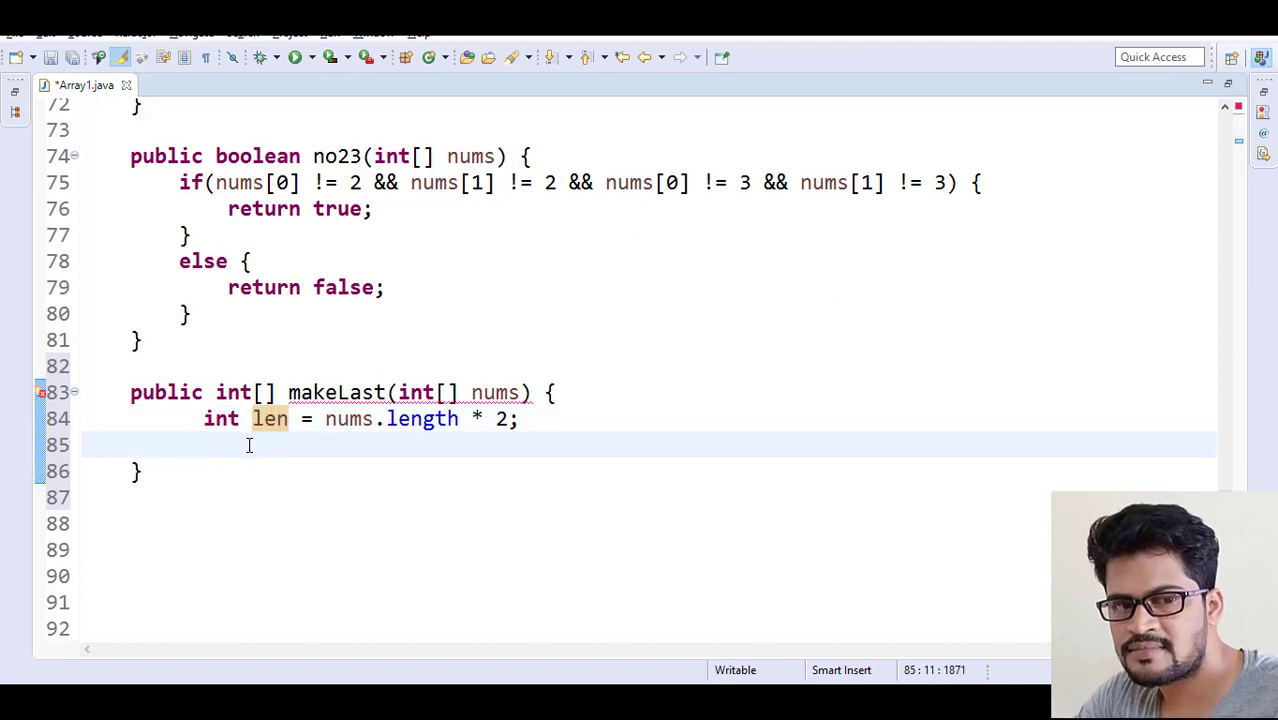
{"action": "type", "text": "int[]"}
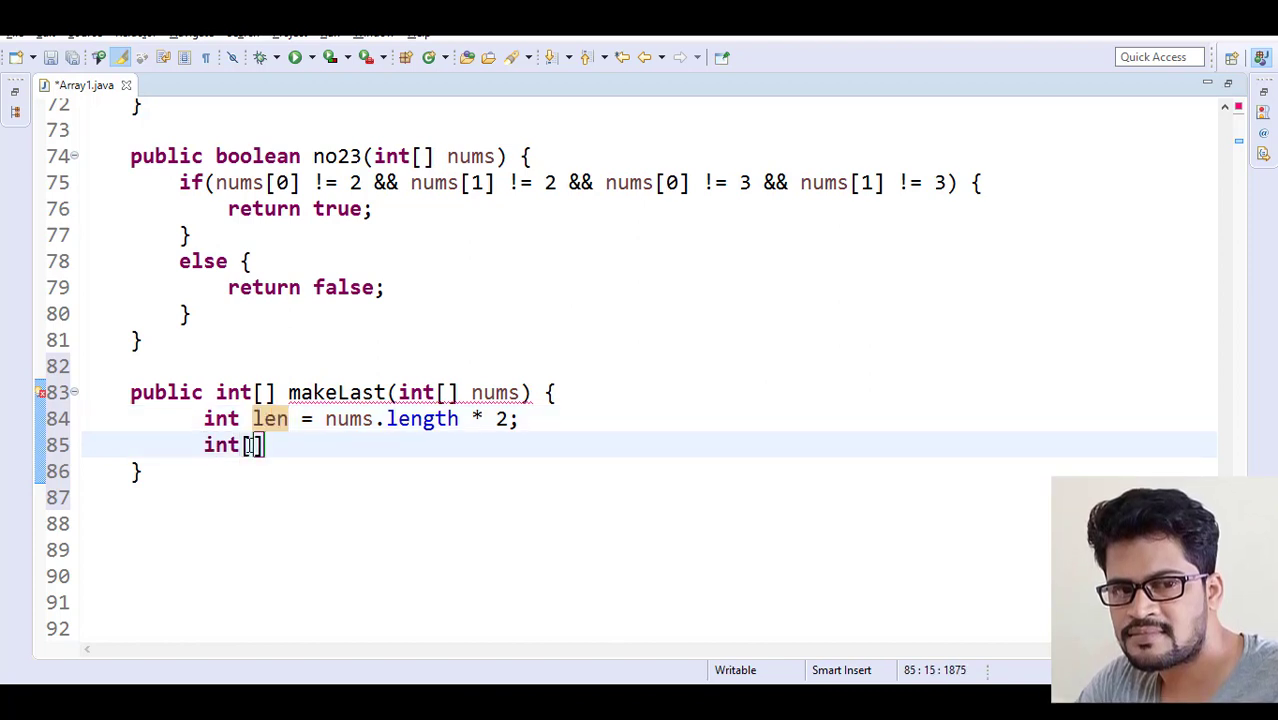
{"action": "type", "text": "newArr"}
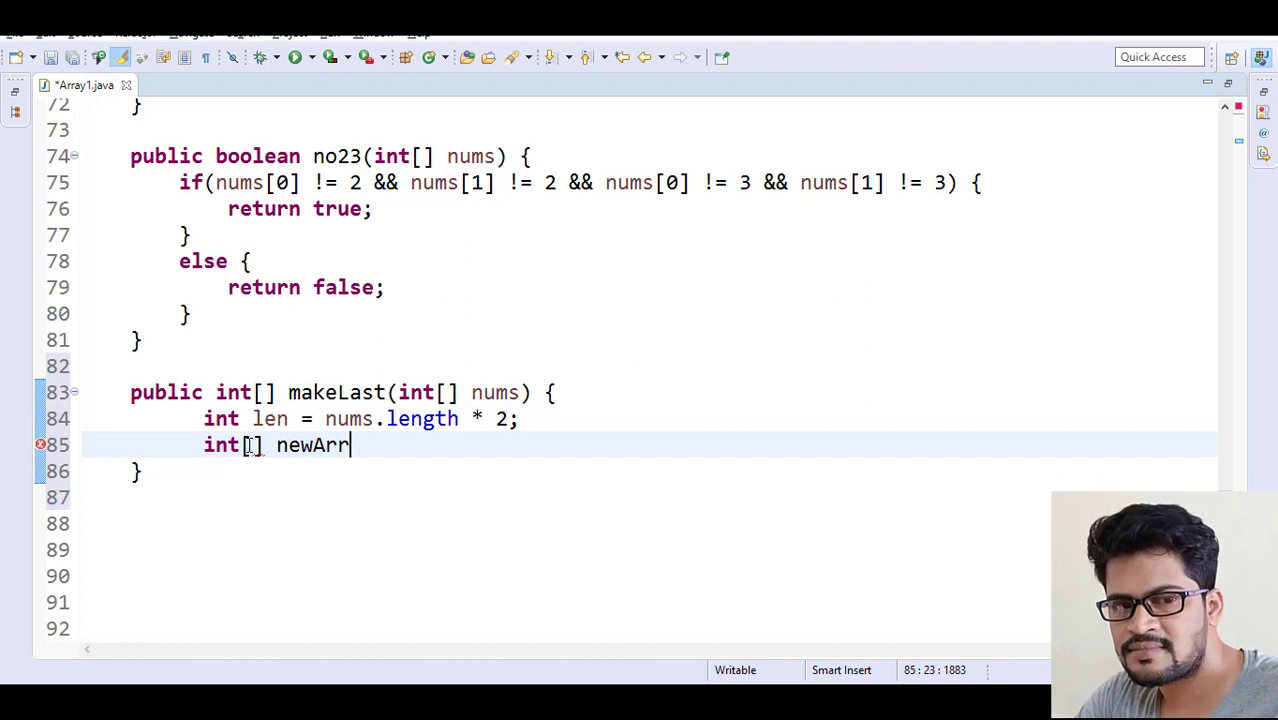
{"action": "type", "text": "ay ="}
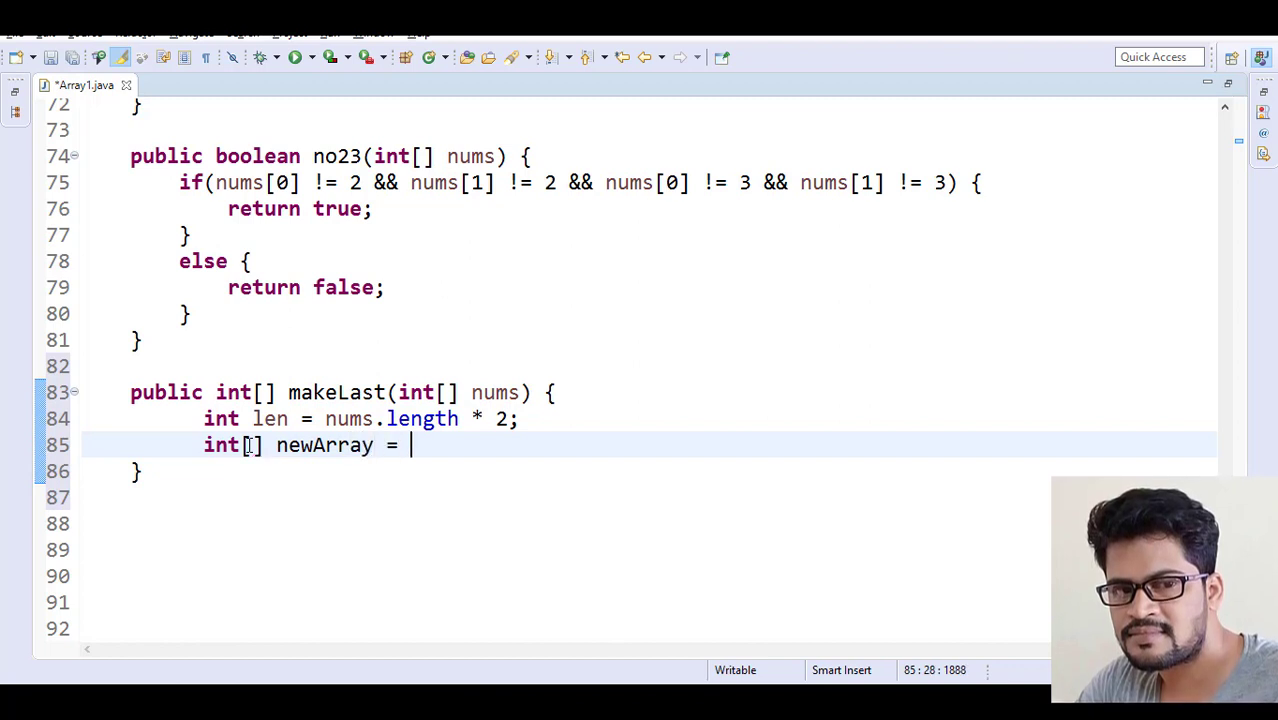
{"action": "type", "text": "int[]"}
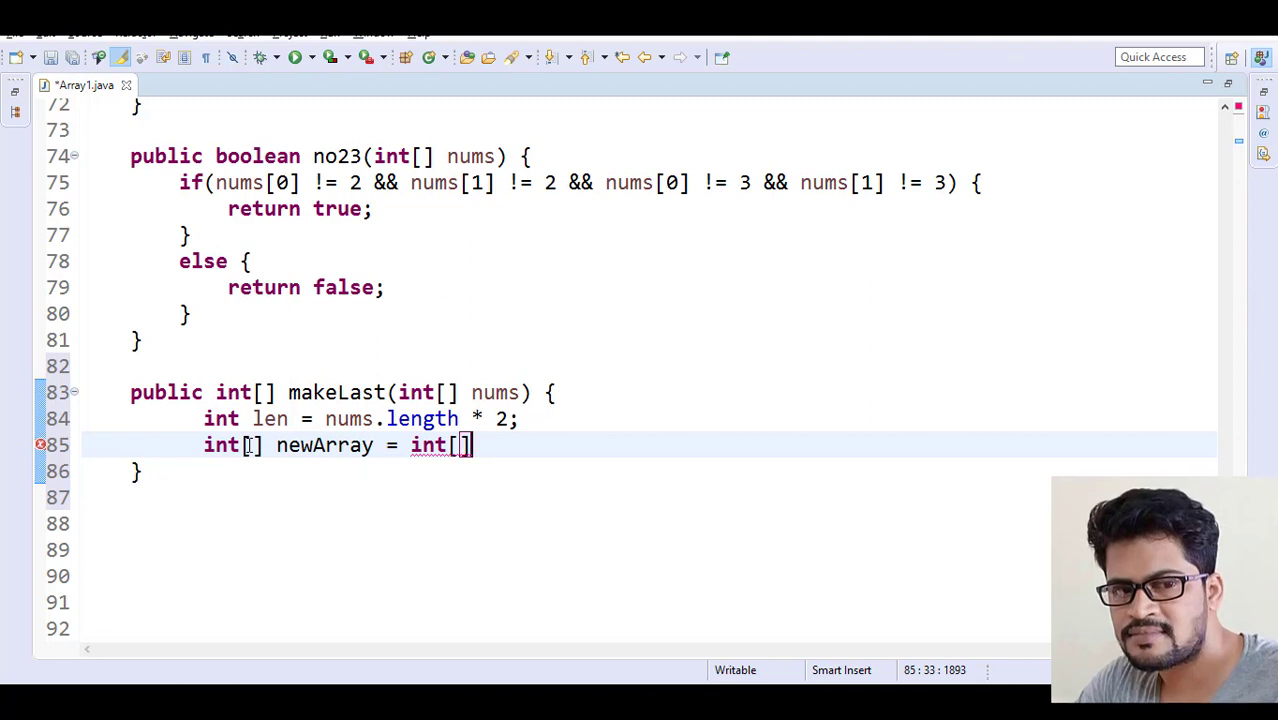
{"action": "type", "text": "le"}
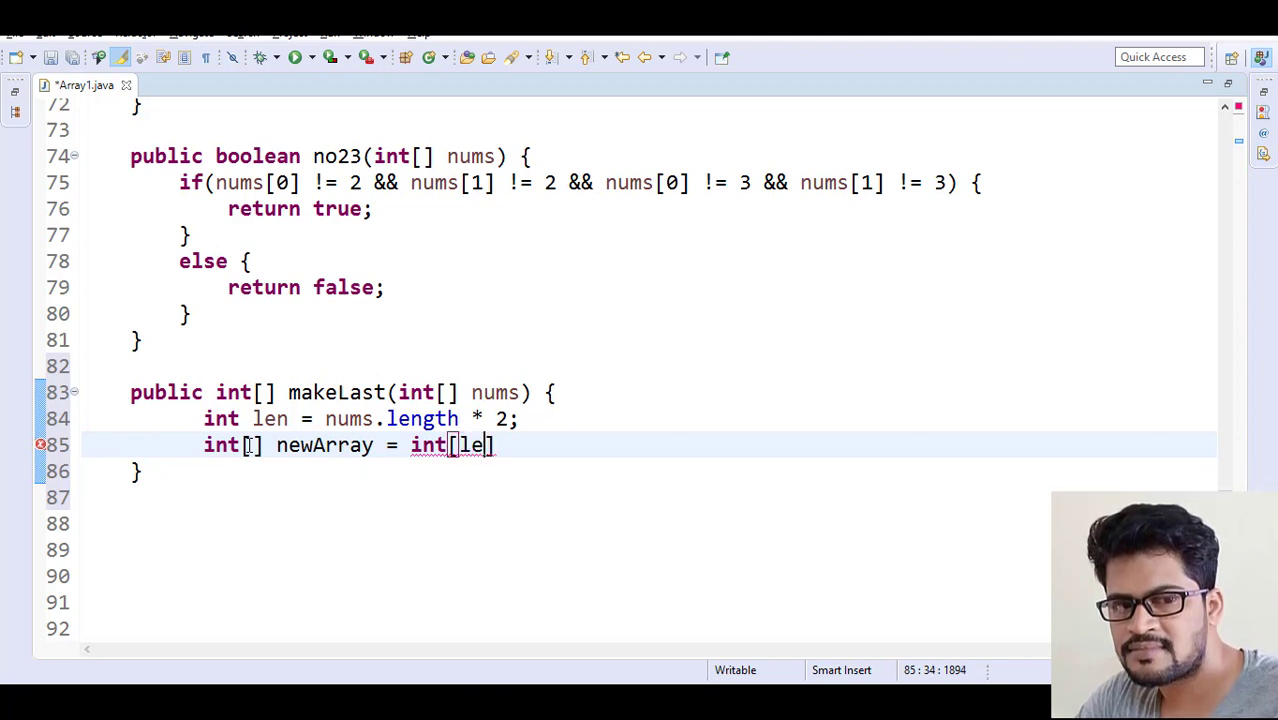
{"action": "type", "text": "n];"}
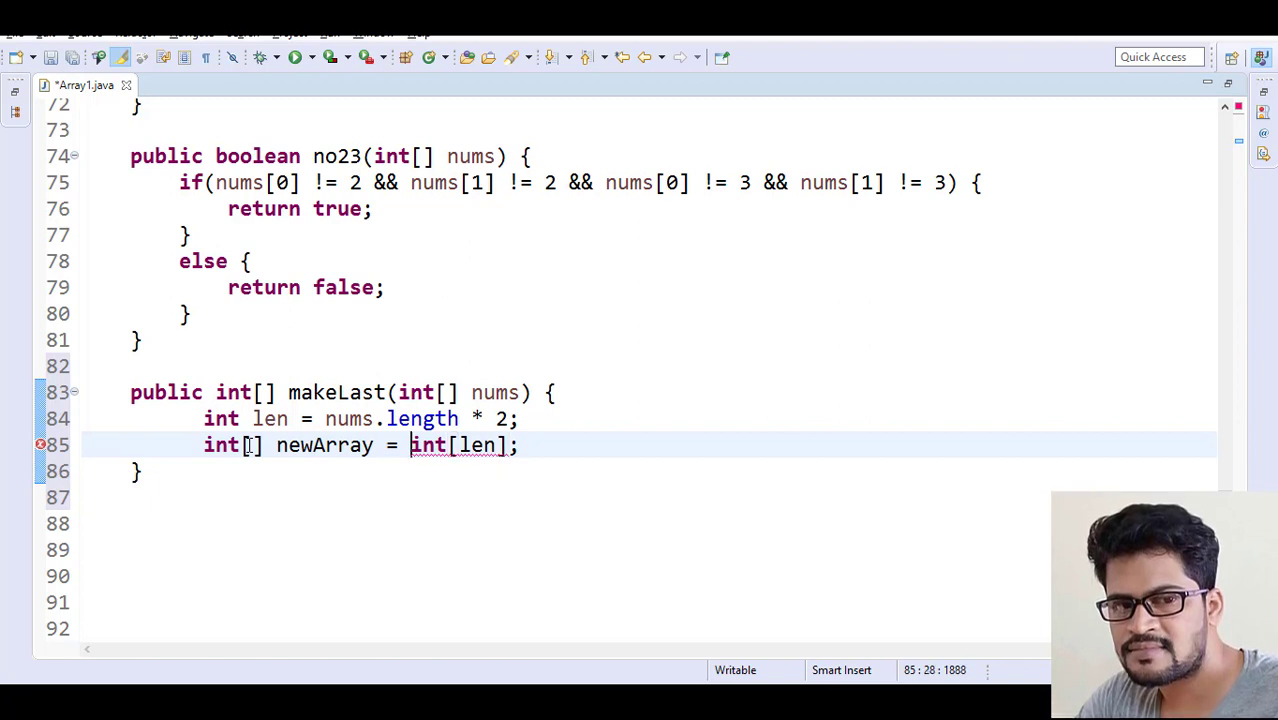
{"action": "type", "text": "new"}
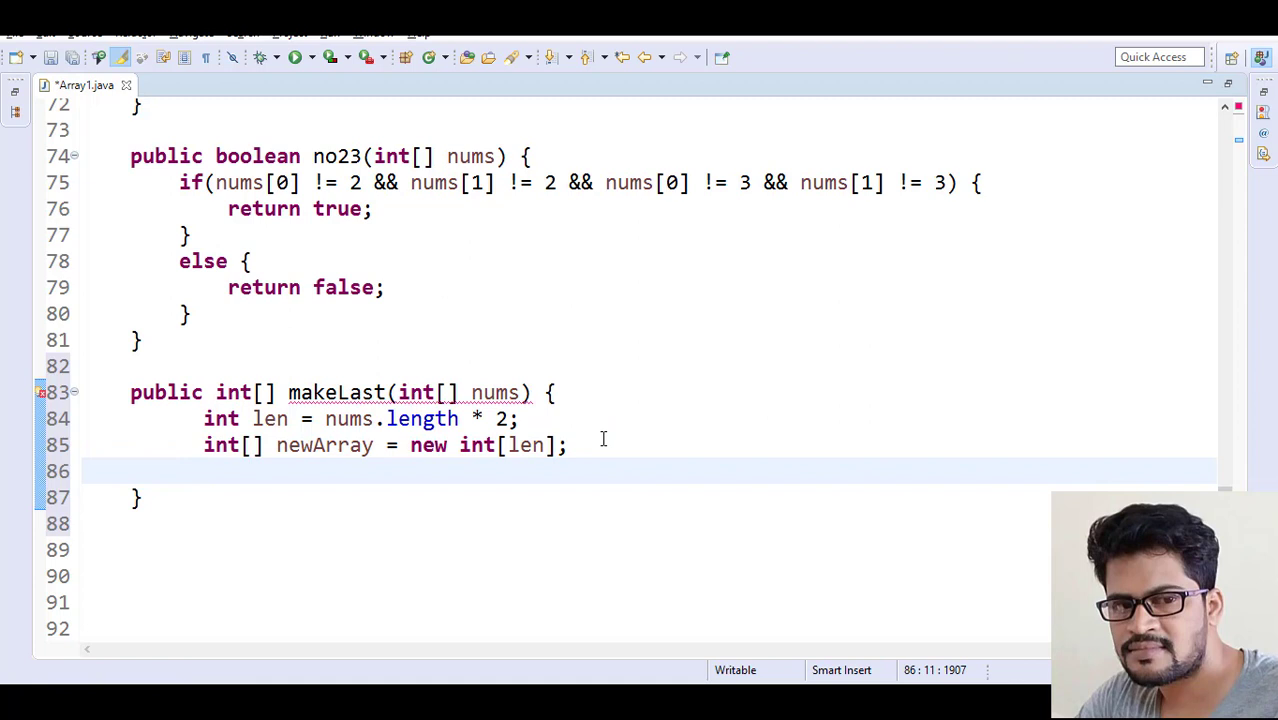
Add newArray[len - 1] = nums[nums.length - 1]; to makeLast, correcting a bracket typo
{"action": "double_click", "coordinate": [324, 445]}
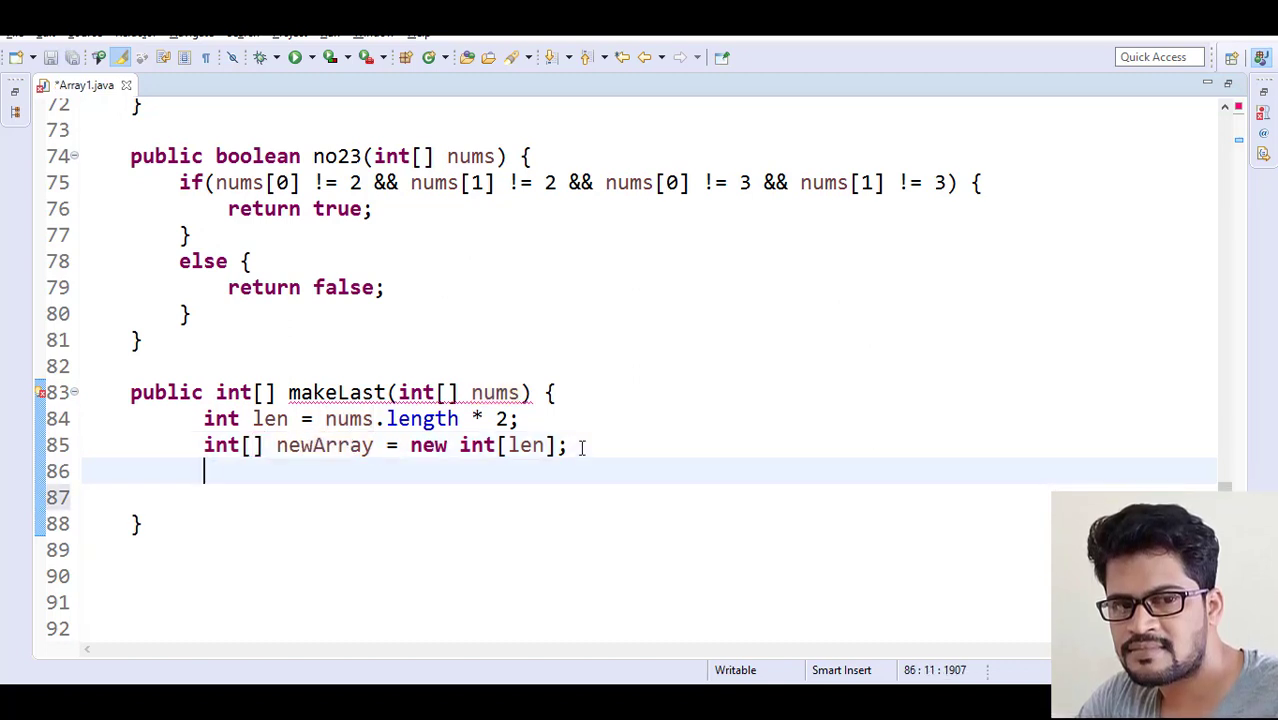
{"action": "type", "text": "newArray"}
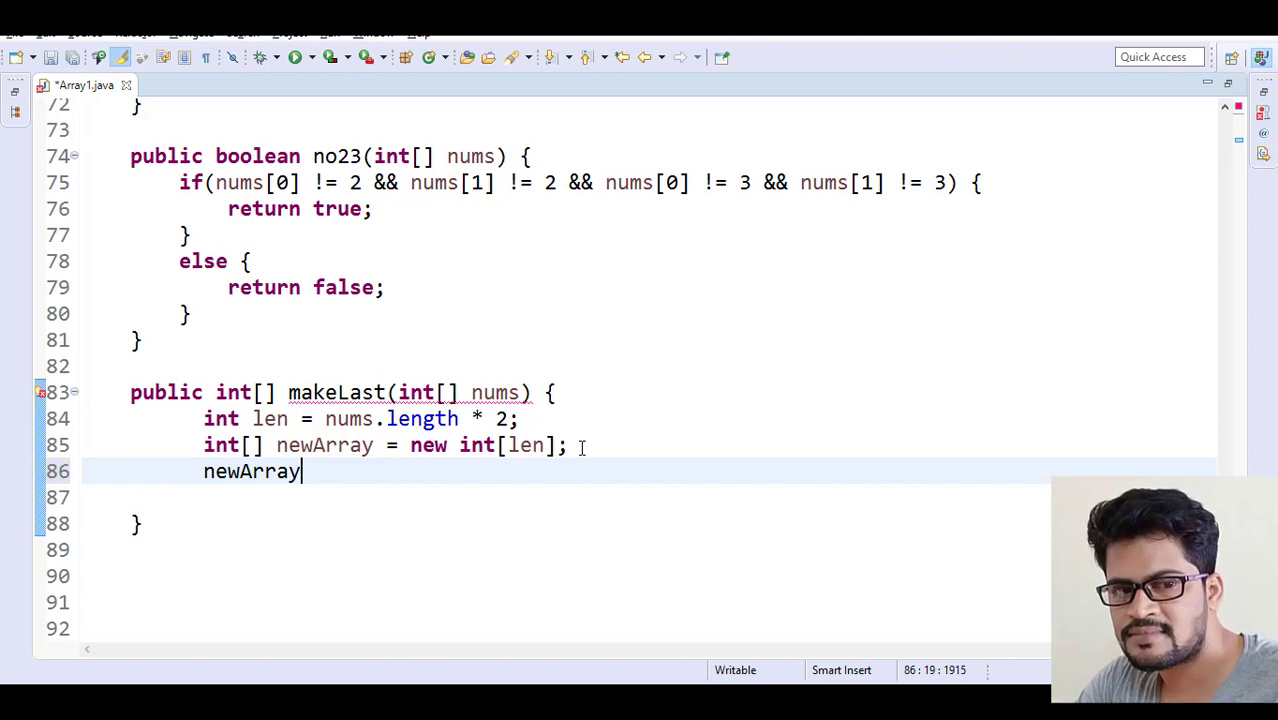
{"action": "type", "text": "[]"}
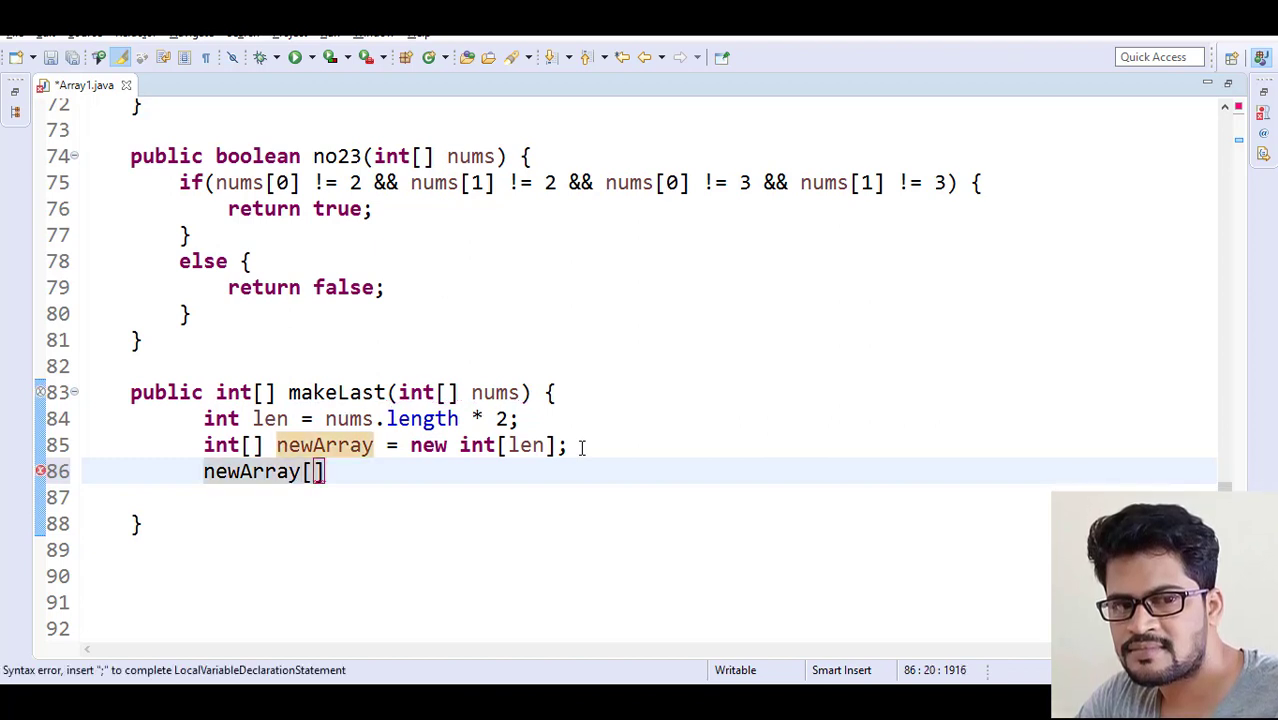
{"action": "type", "text": "ne"}
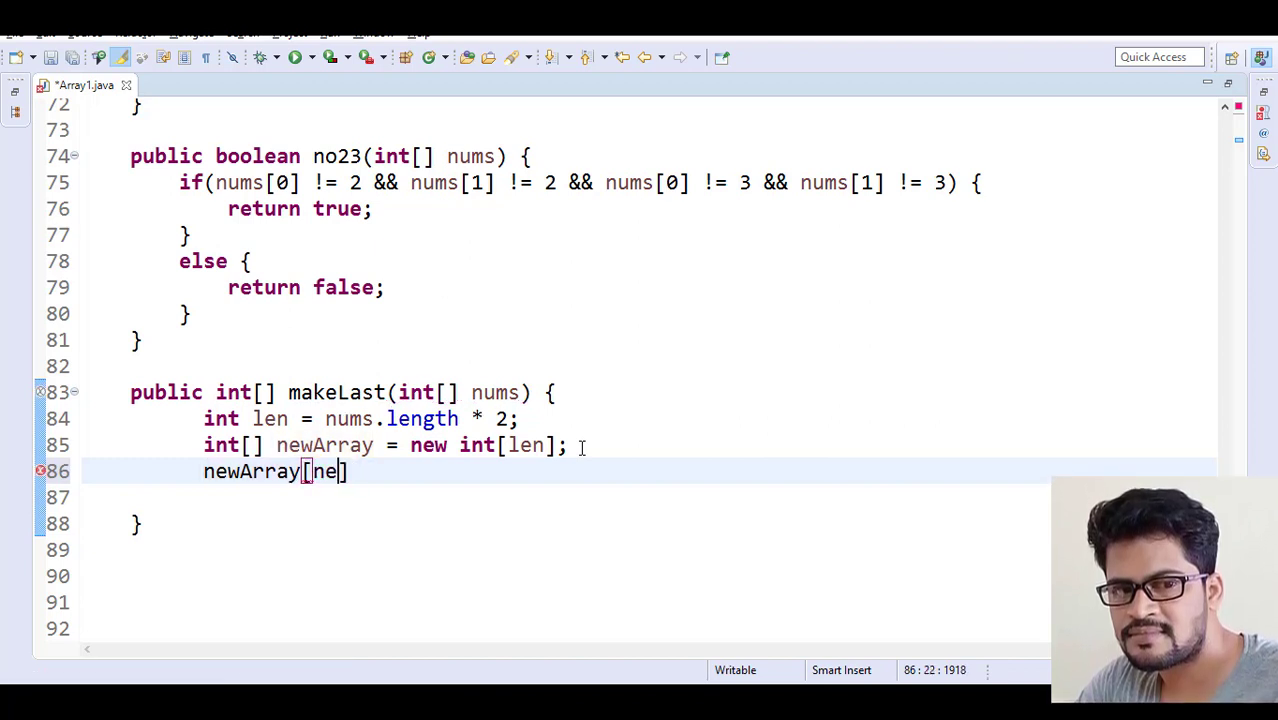
{"action": "key", "text": "BackSpace"}
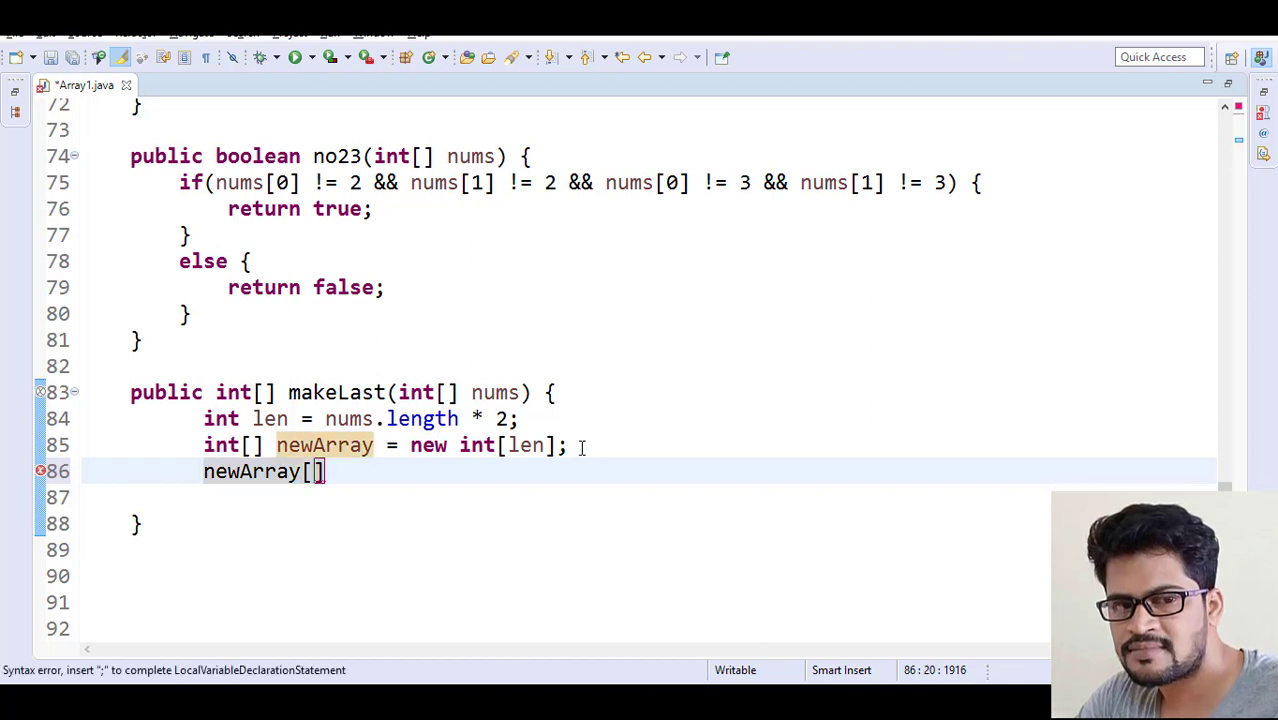
{"action": "type", "text": "len - 1"}
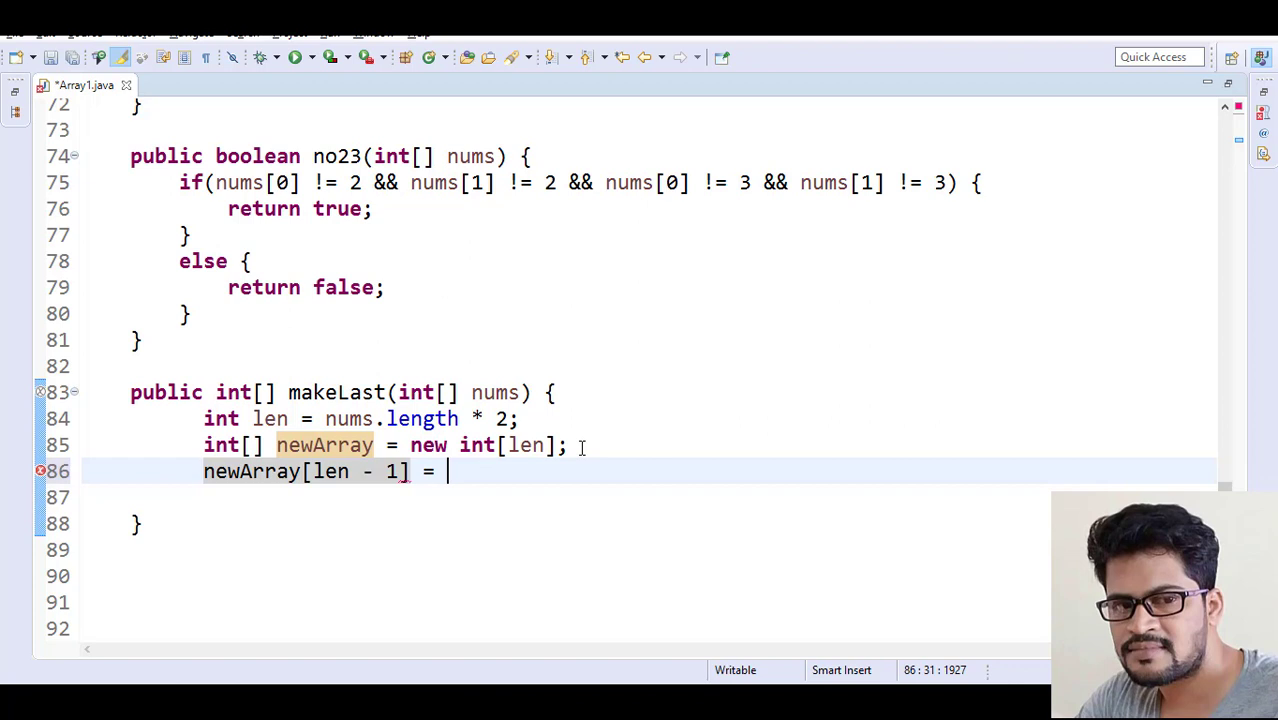
{"action": "double_click", "coordinate": [269, 419]}
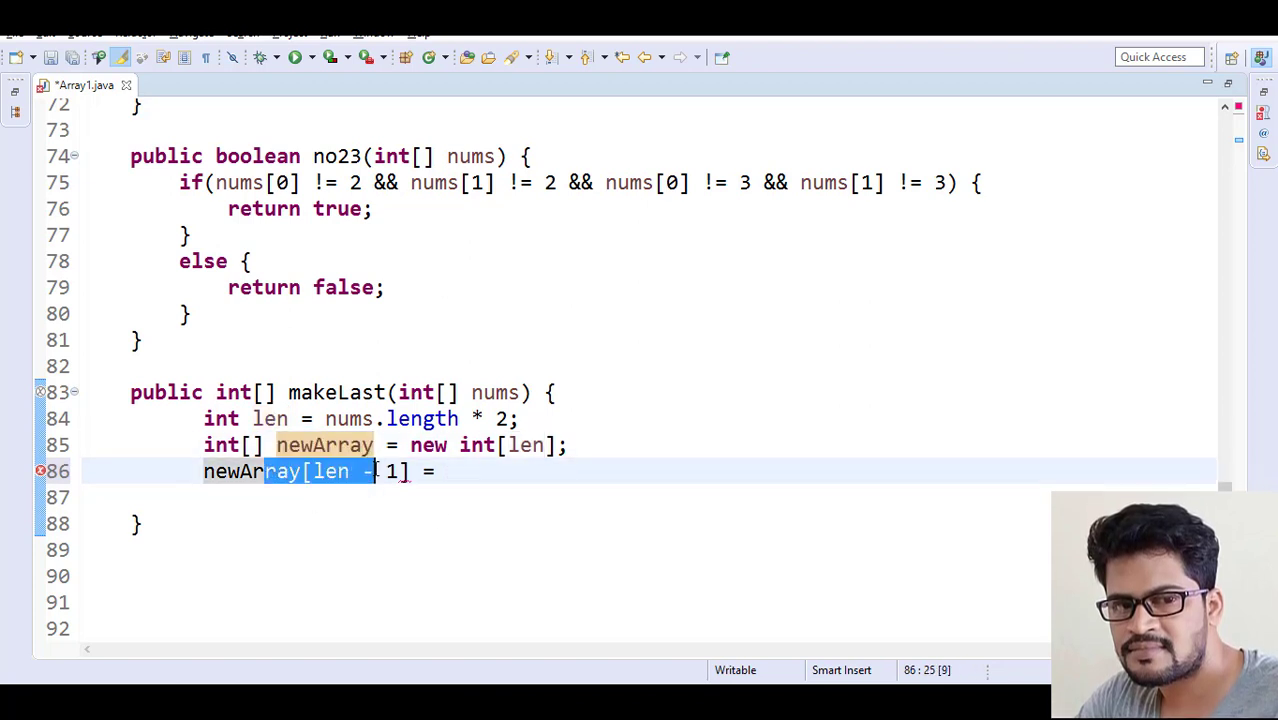
{"action": "left_click", "coordinate": [481, 392]}
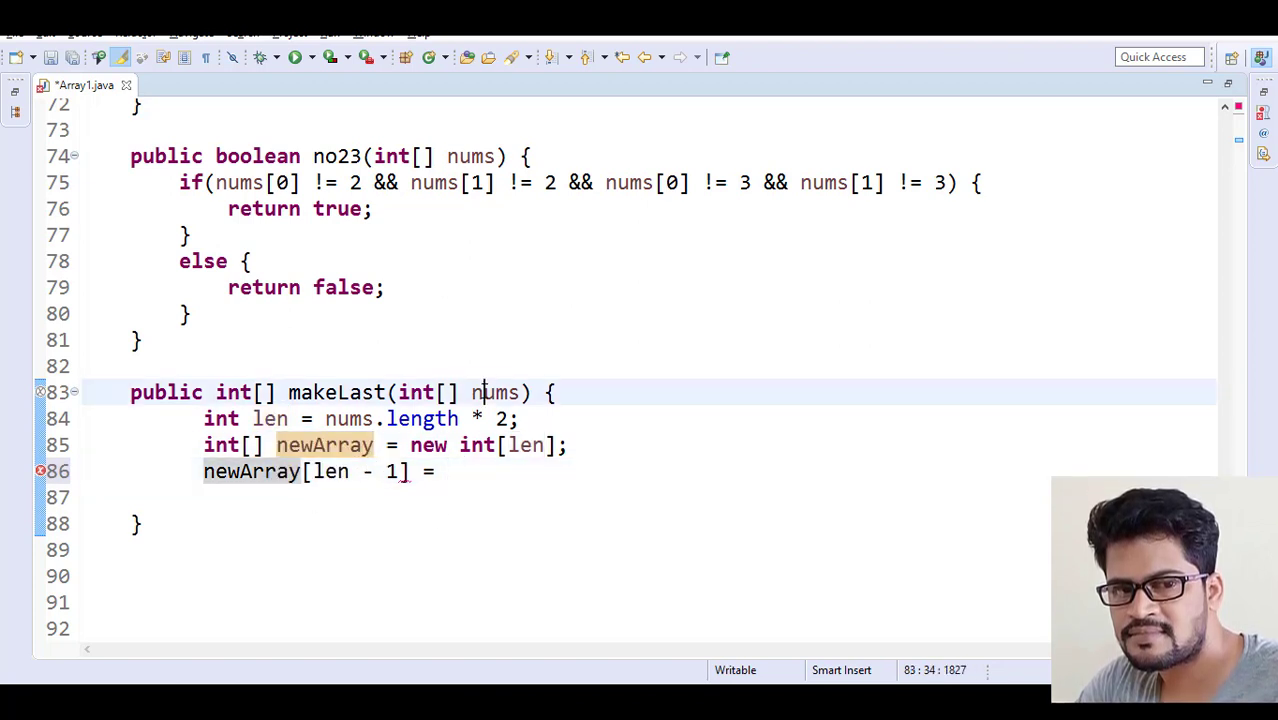
{"action": "type", "text": "nums["}
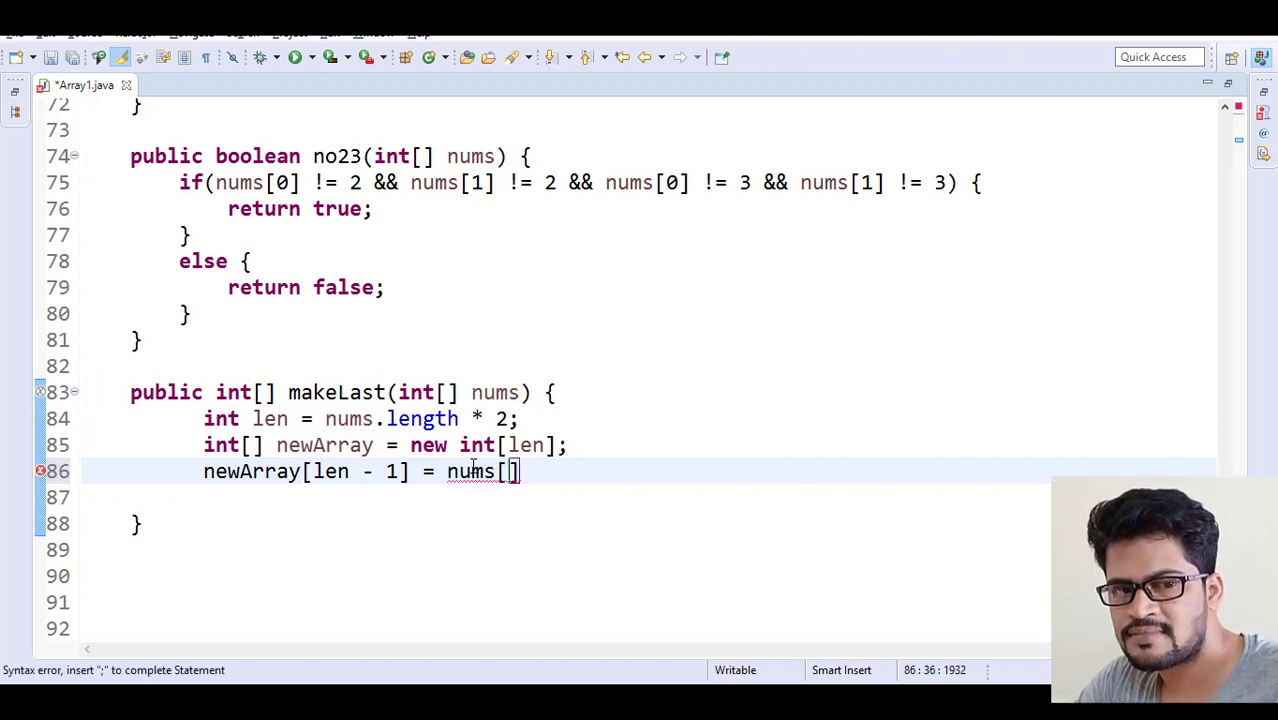
{"action": "type", "text": "nums."}
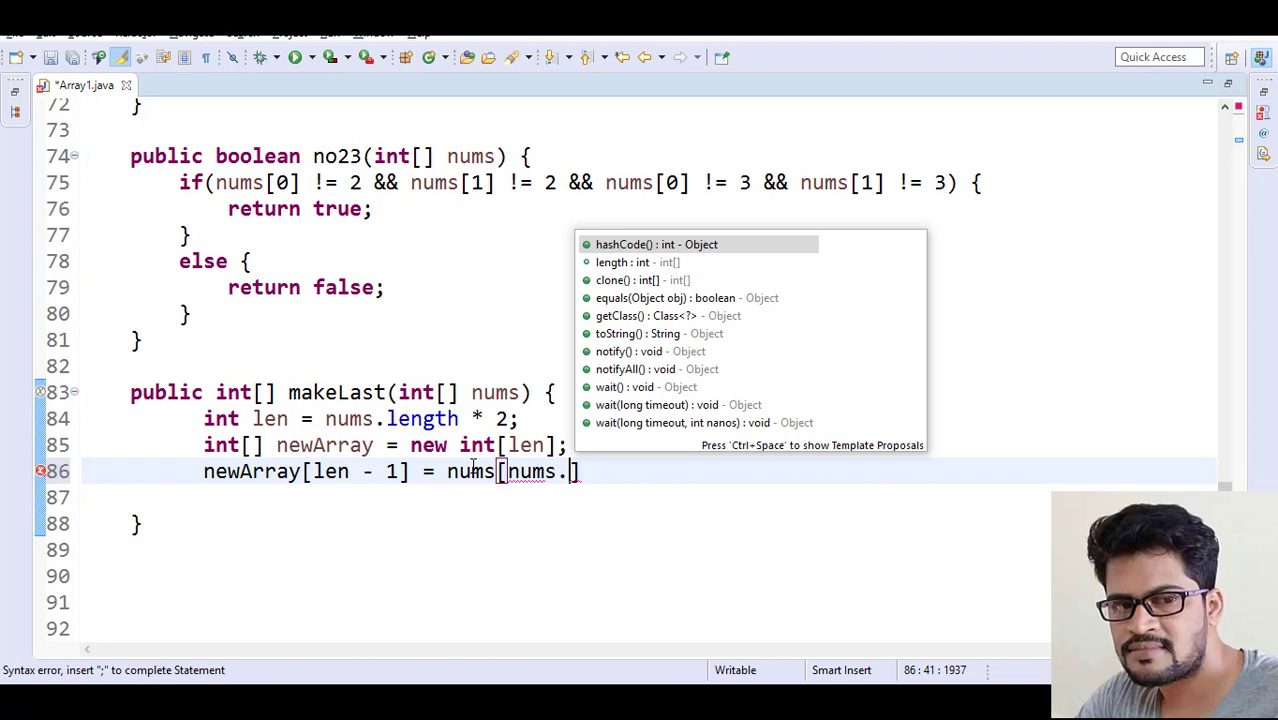
{"action": "type", "text": "length - 1]"}
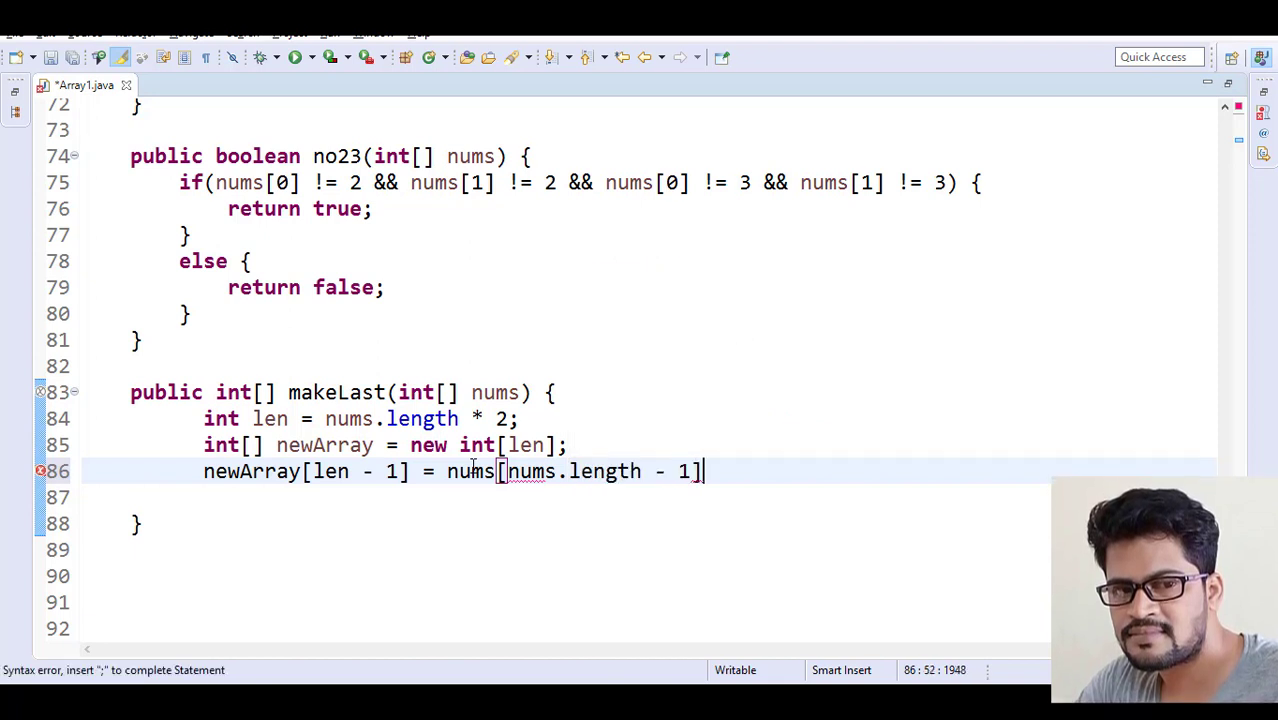
{"action": "type", "text": ";"}
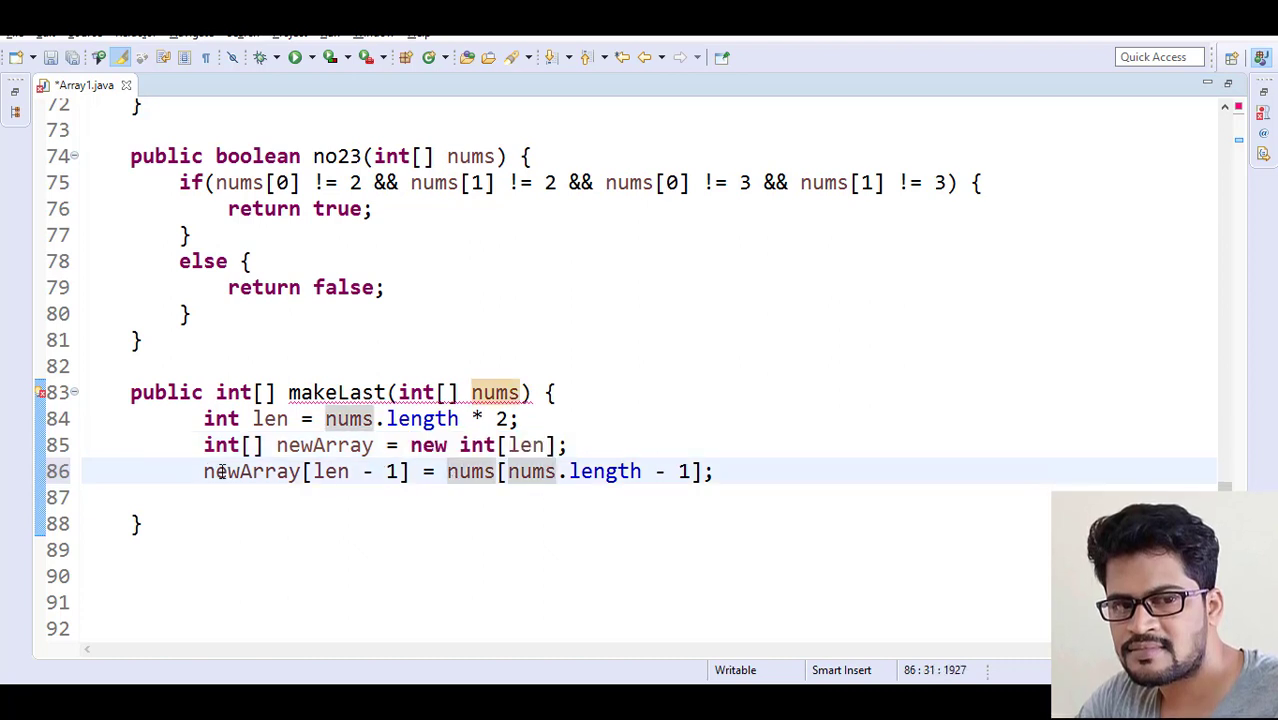
Finish makeLast with return newArray; on line 87
{"action": "left_click_drag", "start_coordinate": [447, 471], "coordinate": [585, 471]}
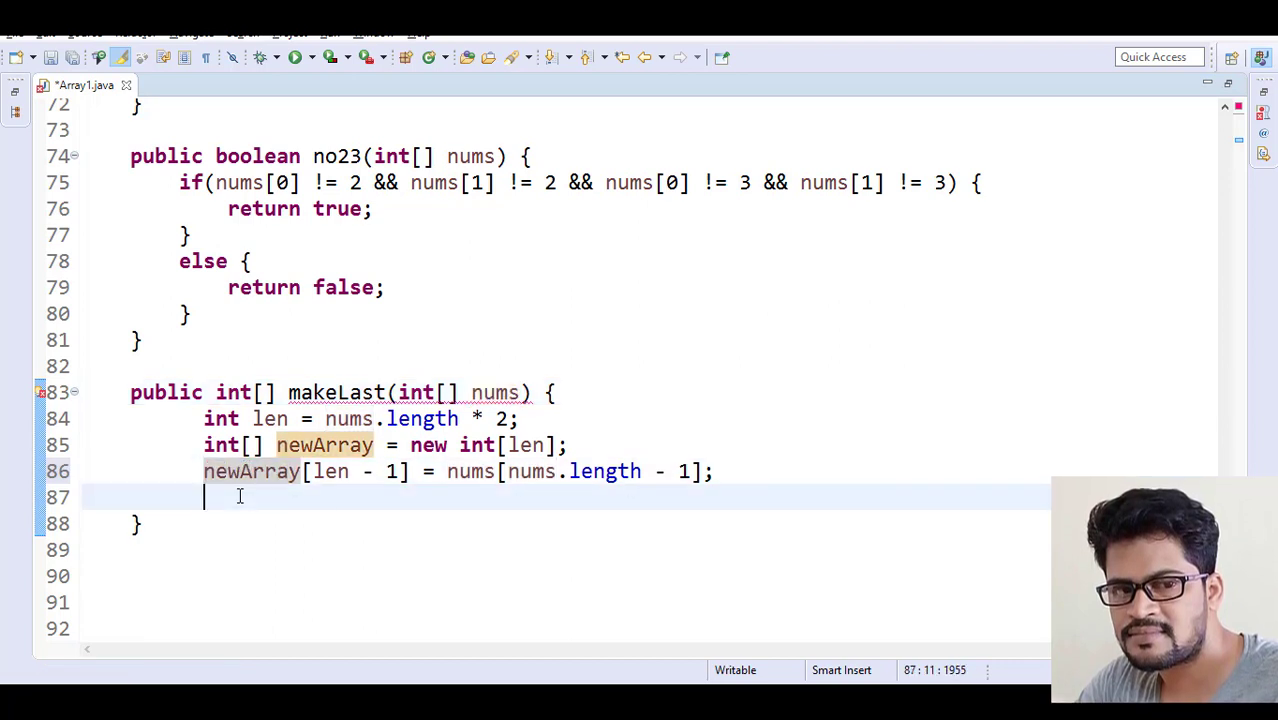
{"action": "type", "text": "return newA"}
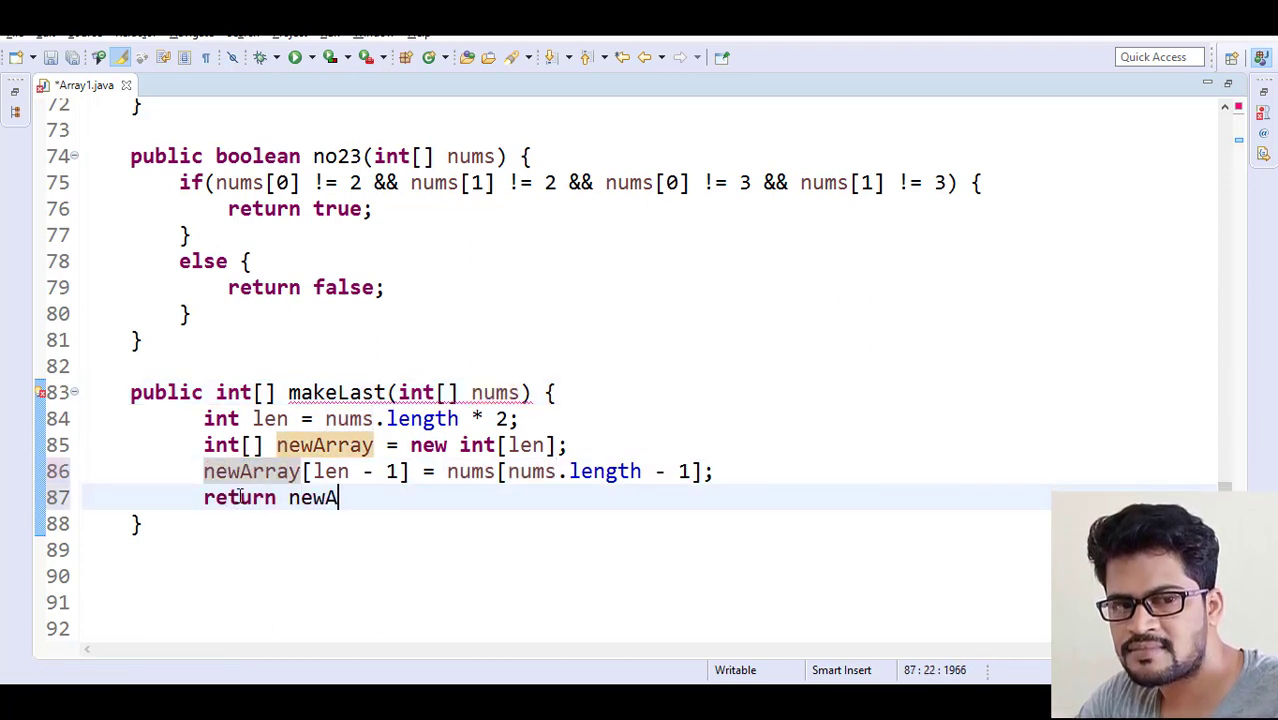
{"action": "type", "text": "rray;"}
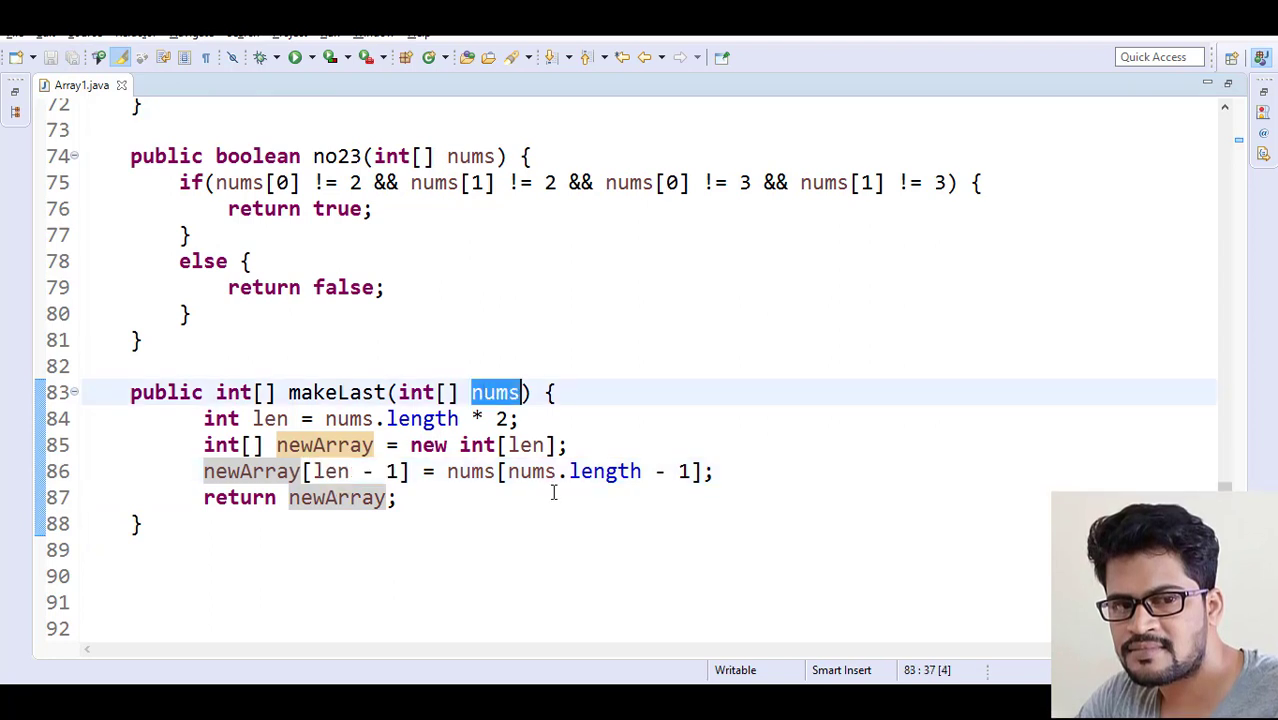
{"action": "left_click", "coordinate": [654, 549]}
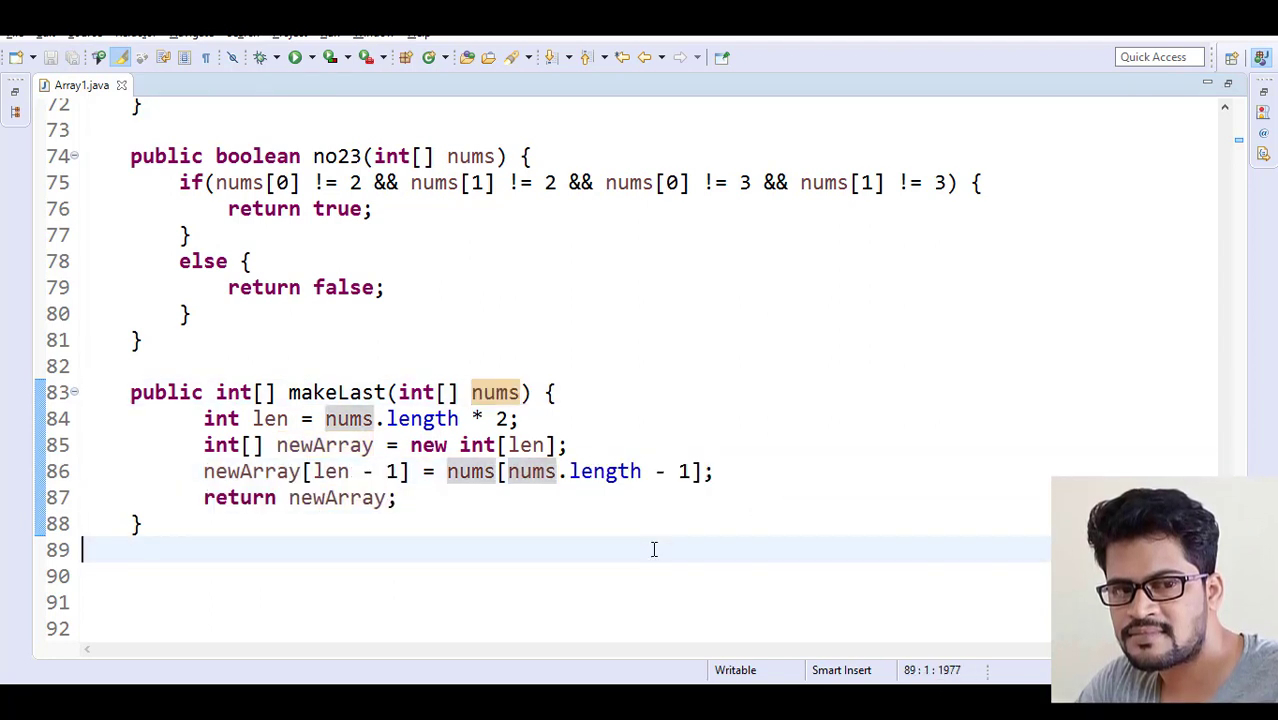
{"action": "left_click", "coordinate": [205, 418]}
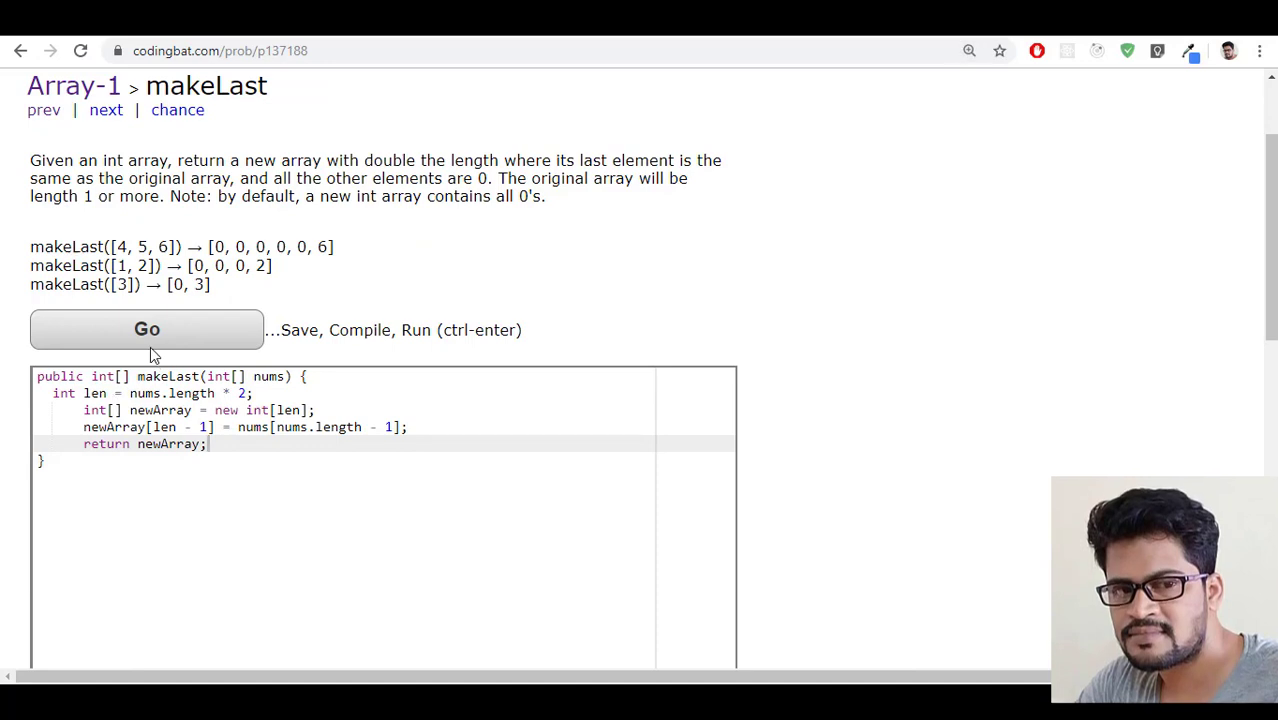
Run the makeLast code with Go and scroll through the test results
{"action": "left_click", "coordinate": [146, 329]}
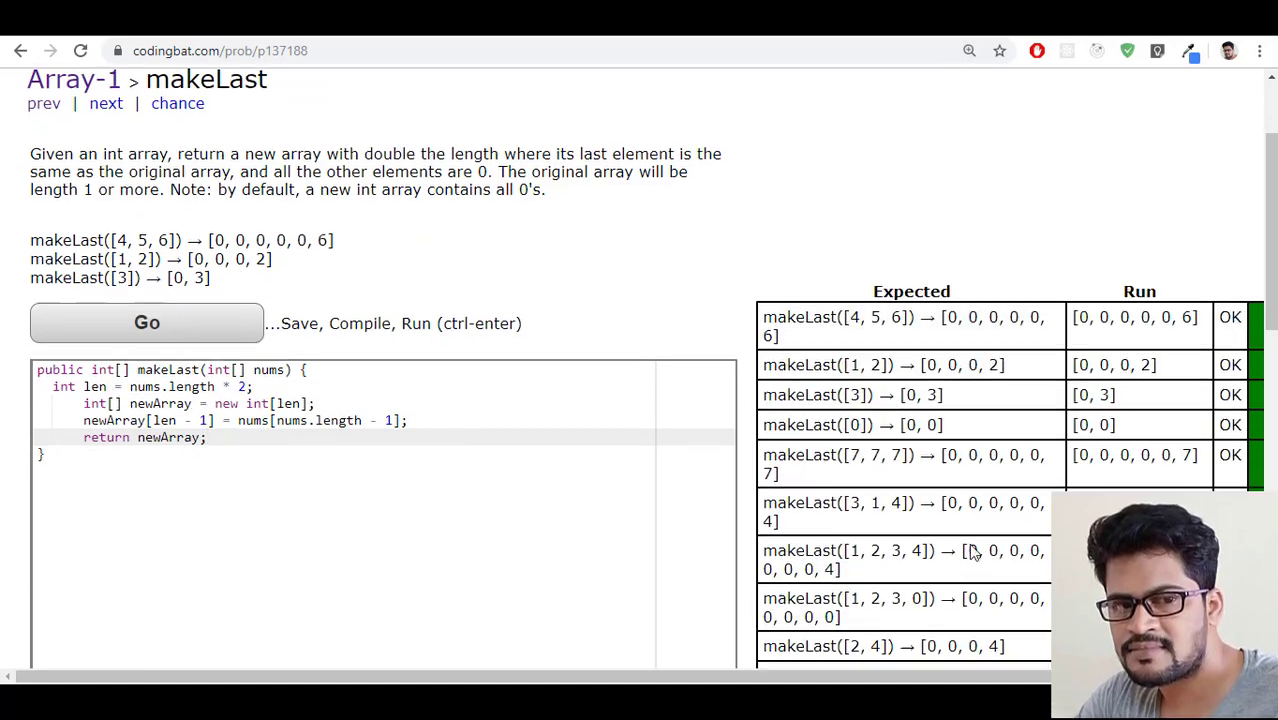
{"action": "scroll", "scroll_direction": "down", "scroll_amount": 3}
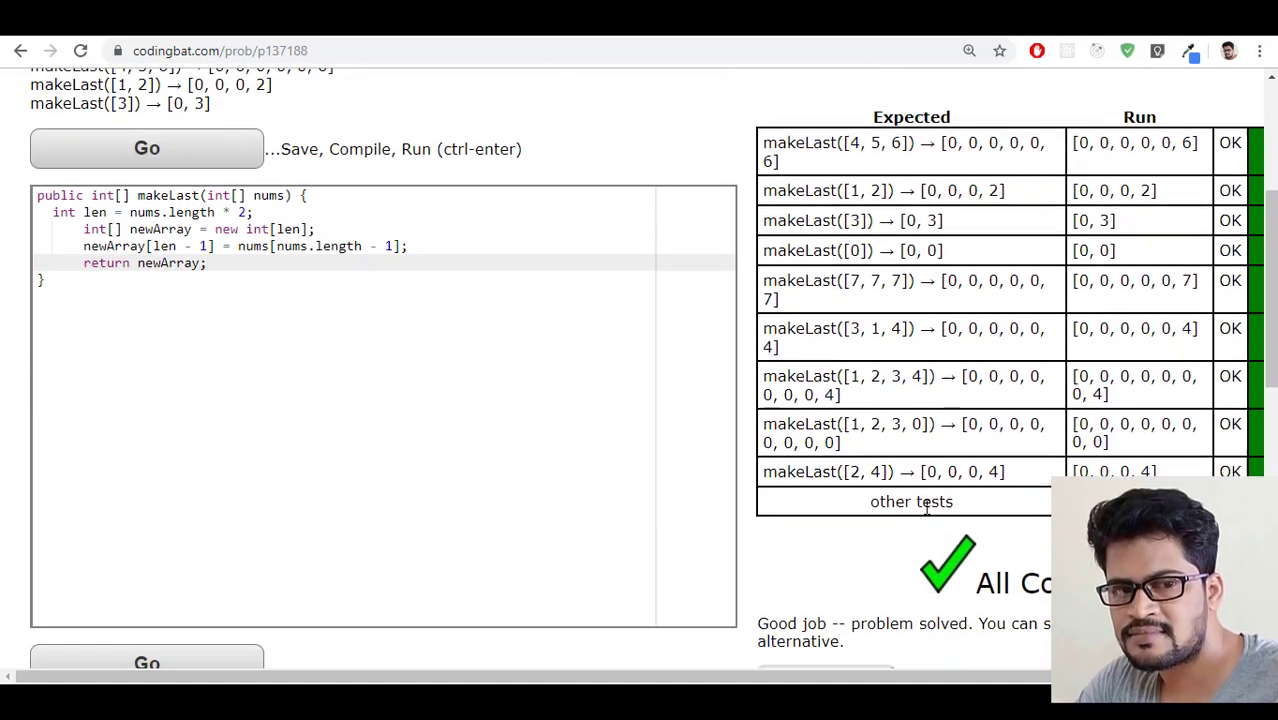
{"action": "scroll", "scroll_direction": "down", "scroll_amount": 3}
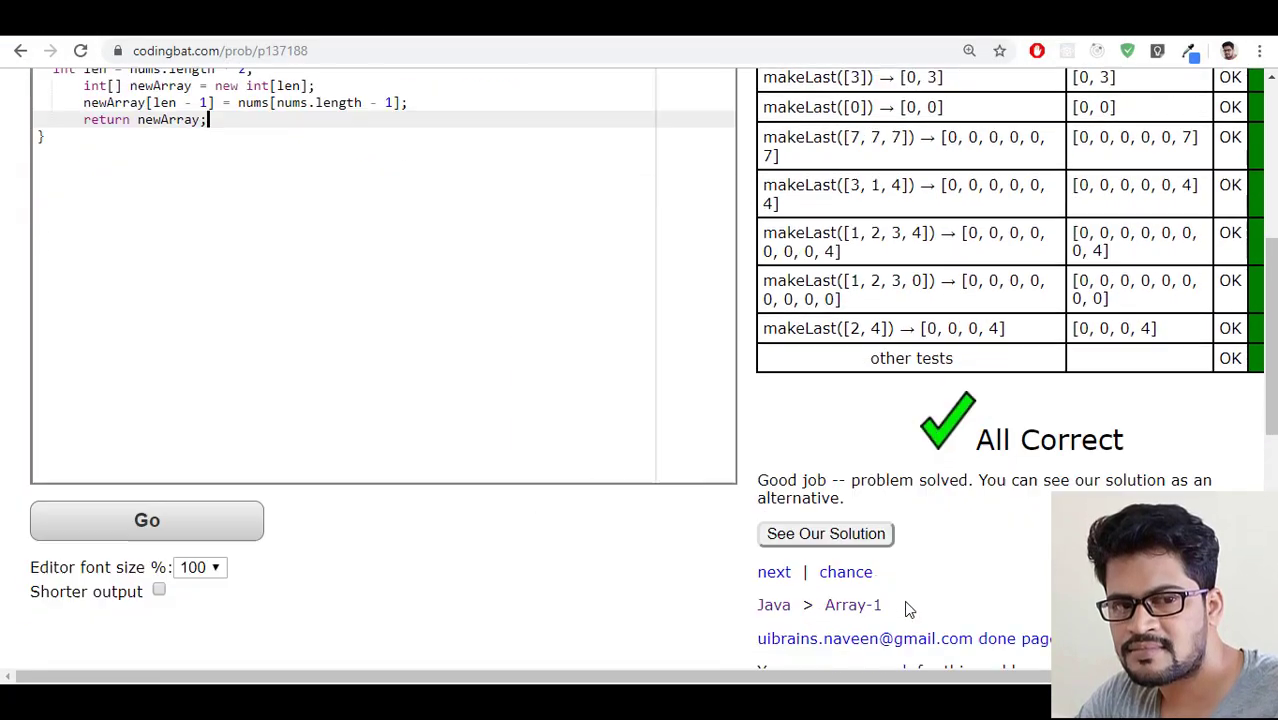
{"action": "scroll", "scroll_direction": "down", "scroll_amount": 3}
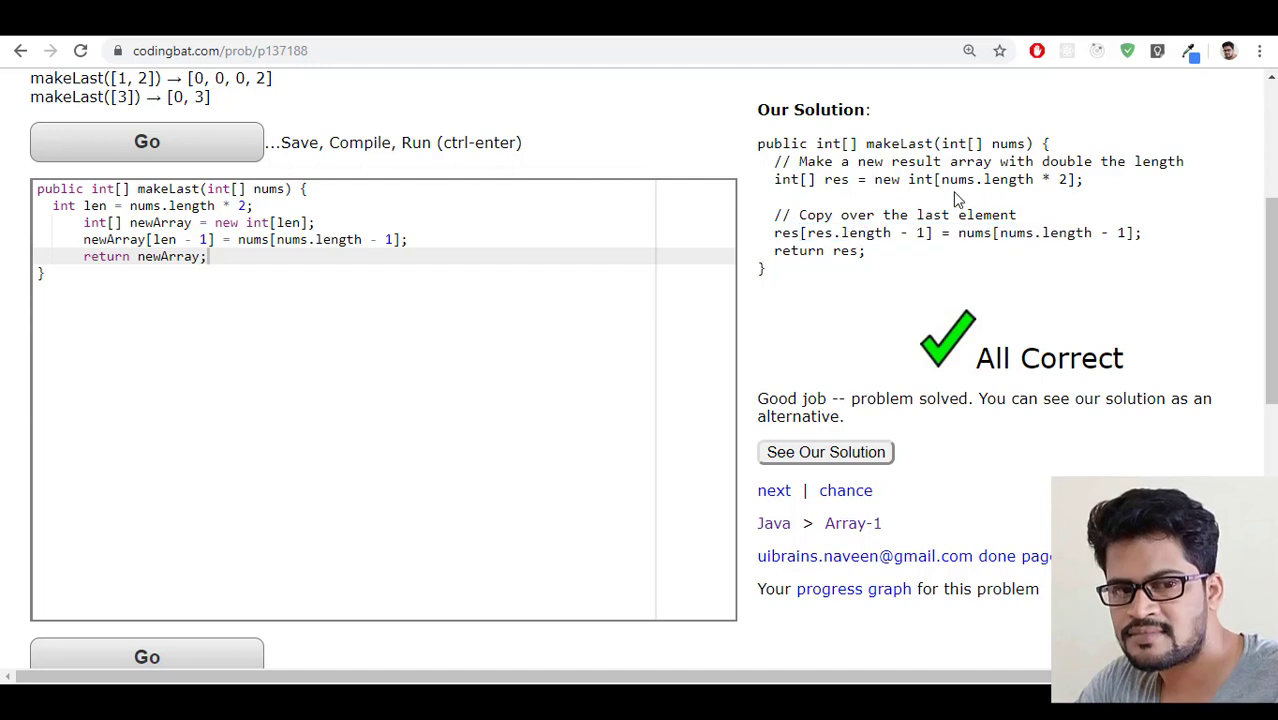
{"action": "double_click", "coordinate": [985, 179]}
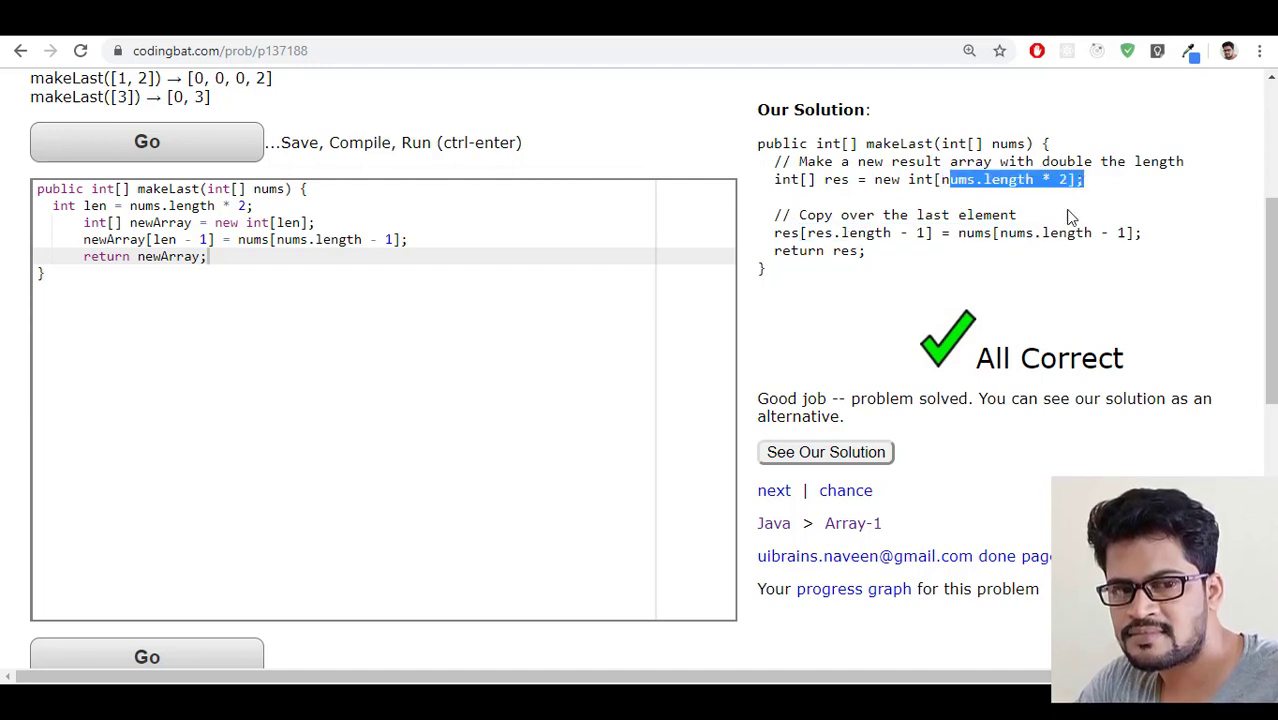
{"action": "left_click", "coordinate": [146, 141]}
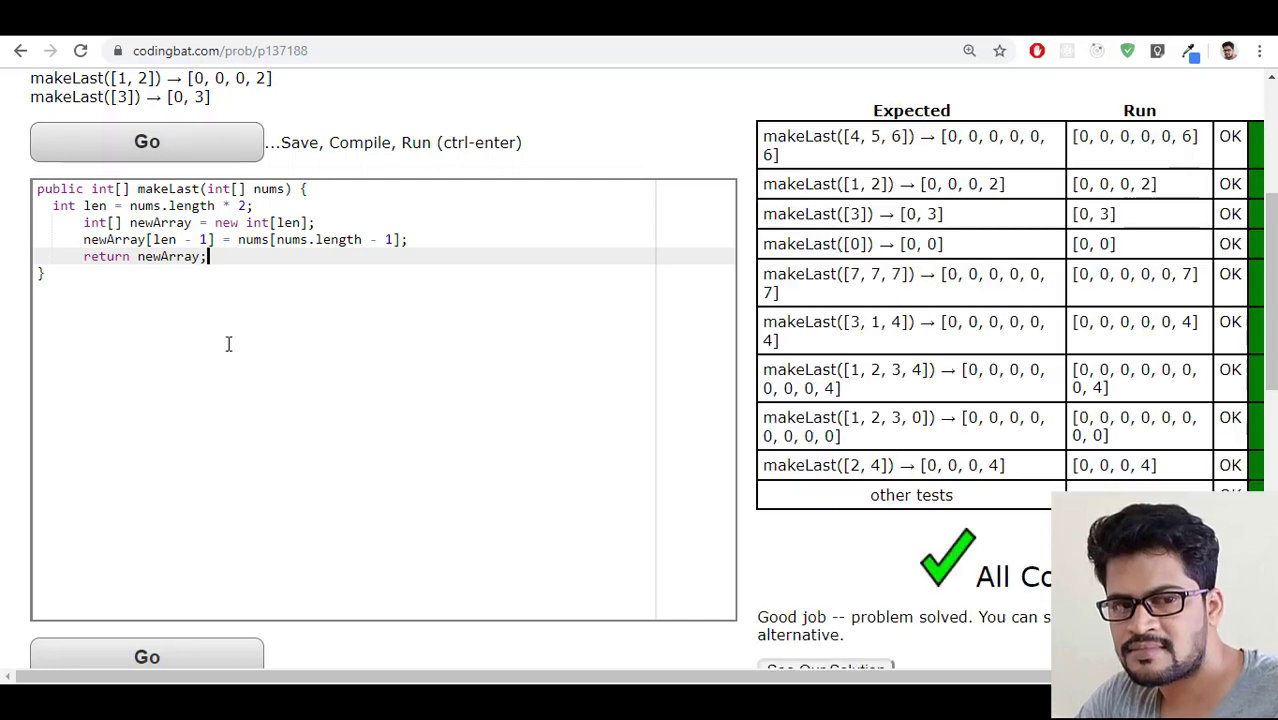